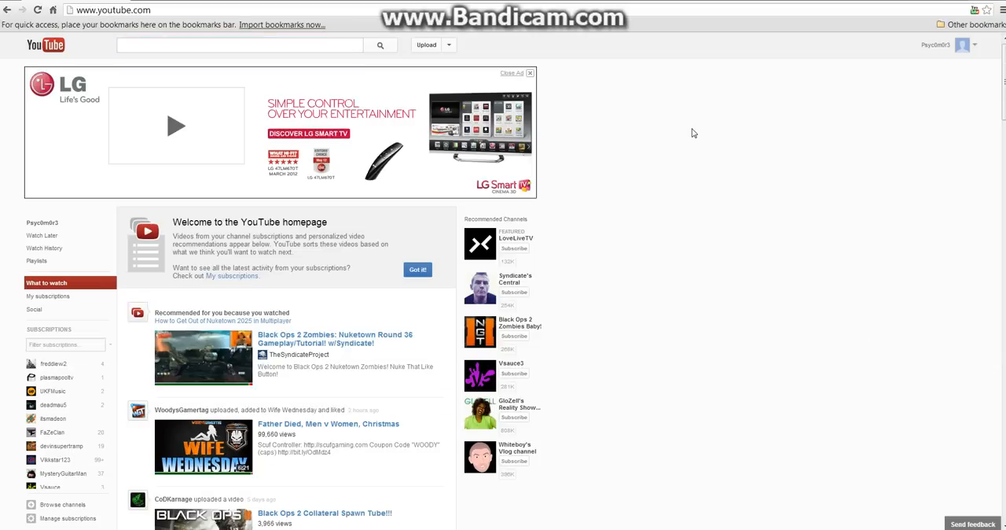
mouse_move(116, 446)
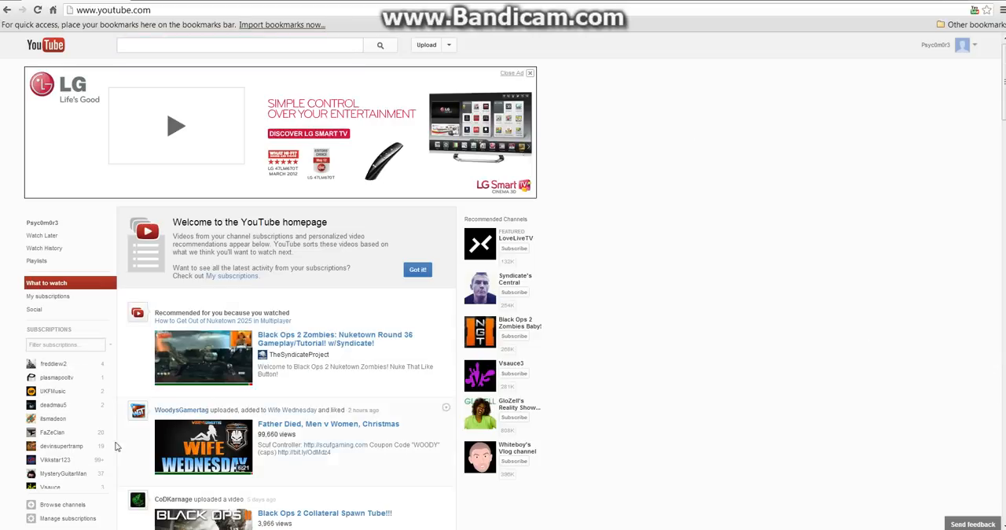
mouse_move(689, 287)
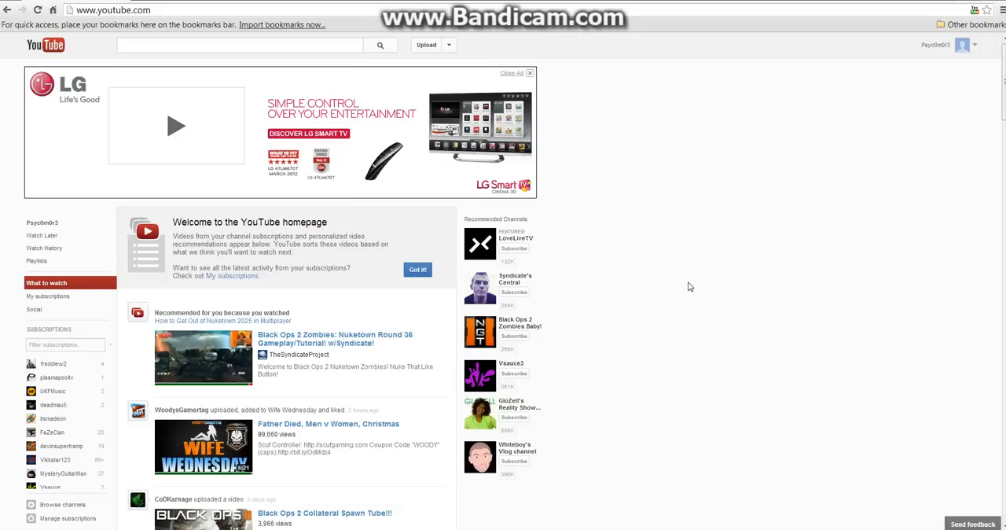
mouse_move(635, 211)
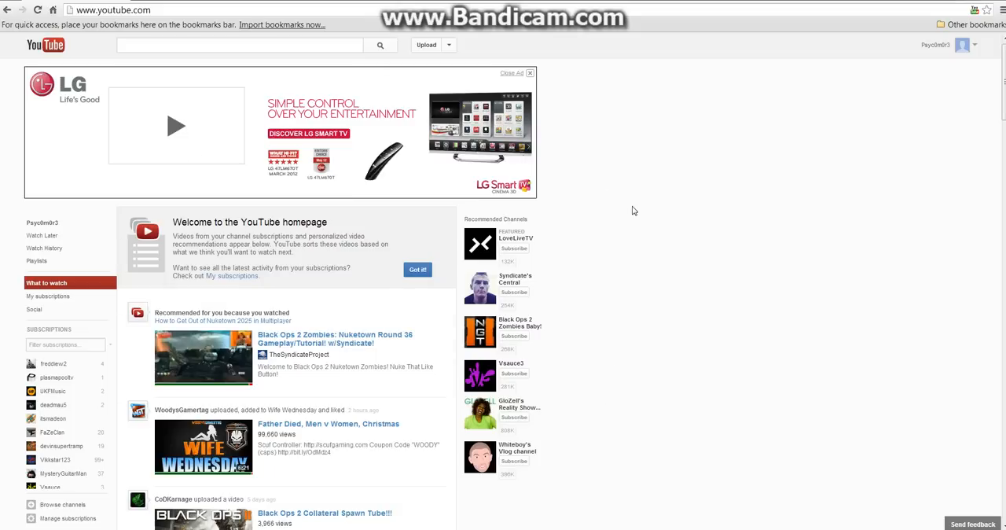
mouse_move(41, 235)
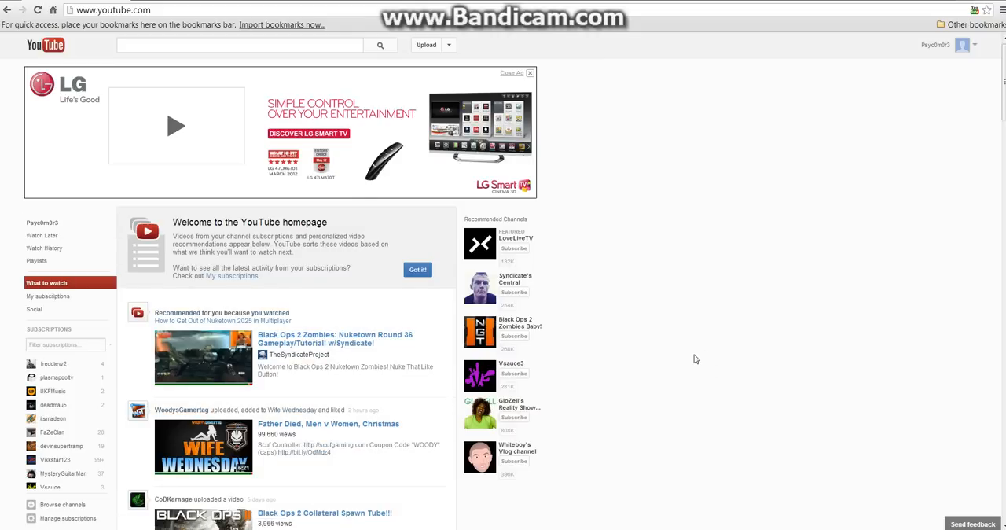
Scroll down the signed-in YouTube homepage before reaching the account menu
scroll("down", 3)
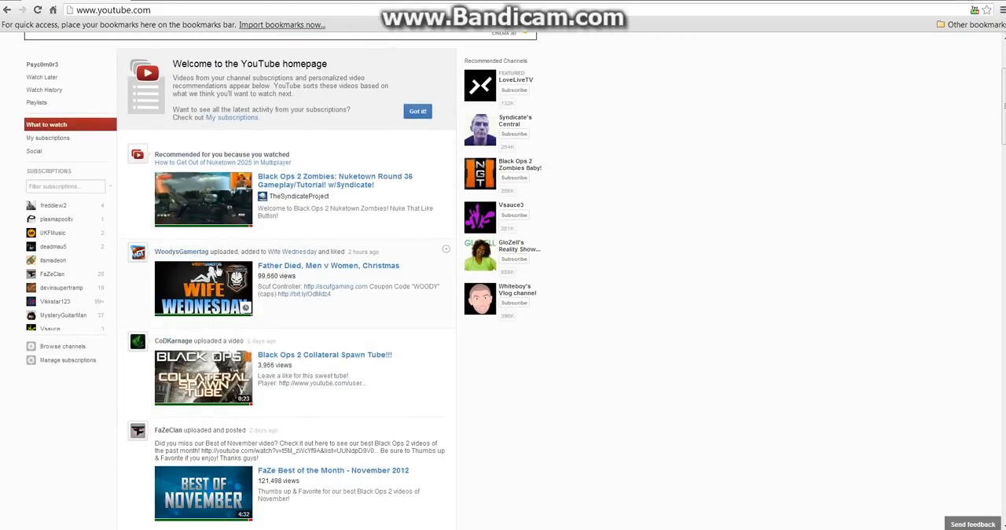
scroll("down", 3)
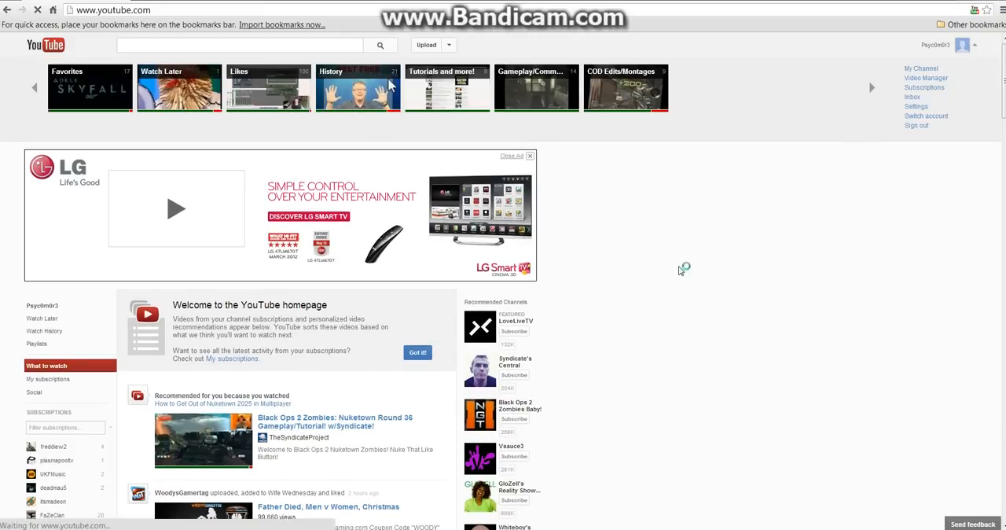
Go to Video Manager, start a Custom thumbnail on the Sony Vegas tutorial, then cancel the file picker
left_click(926, 79)
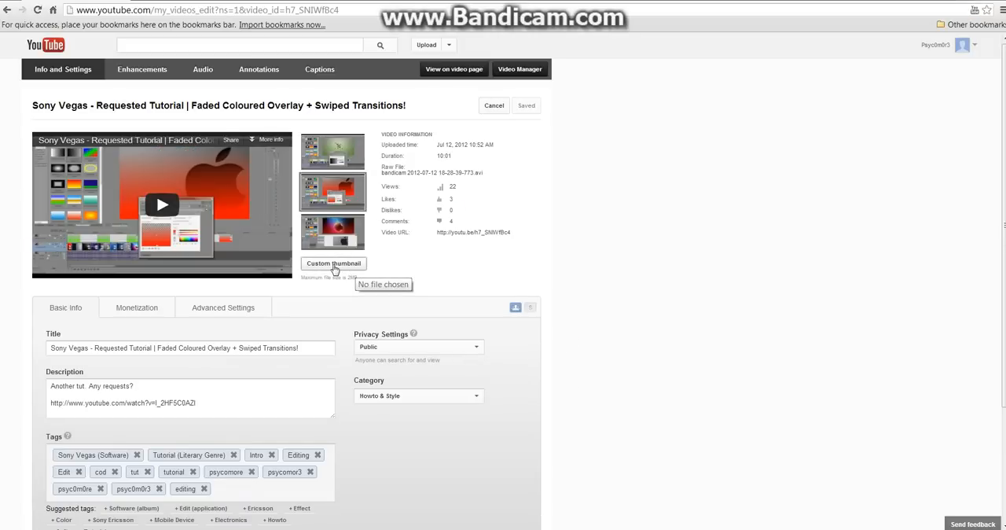
left_click(333, 263)
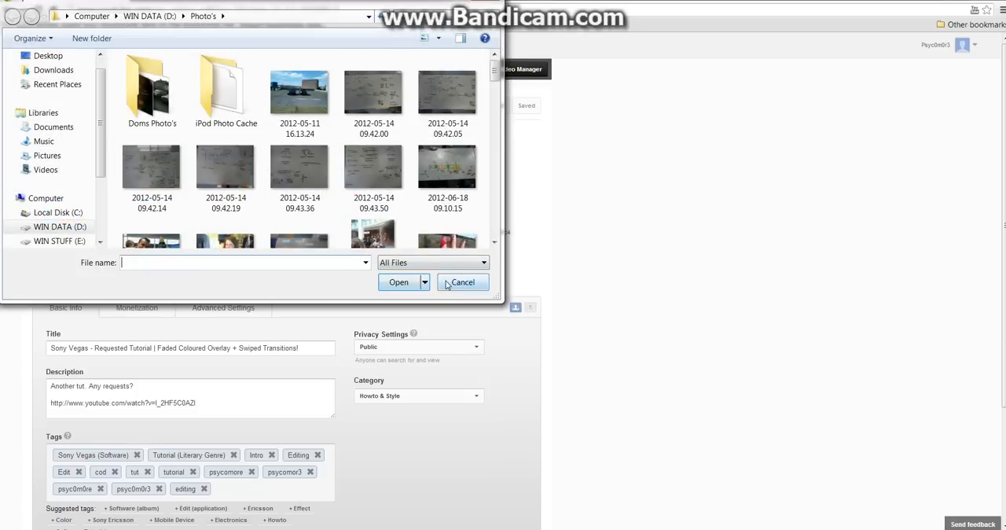
left_click(462, 283)
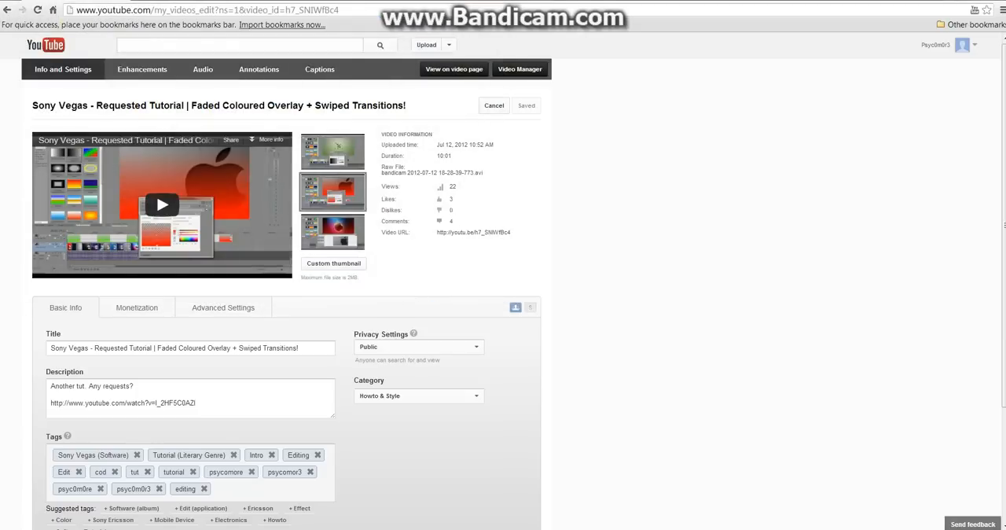
mouse_move(428, 215)
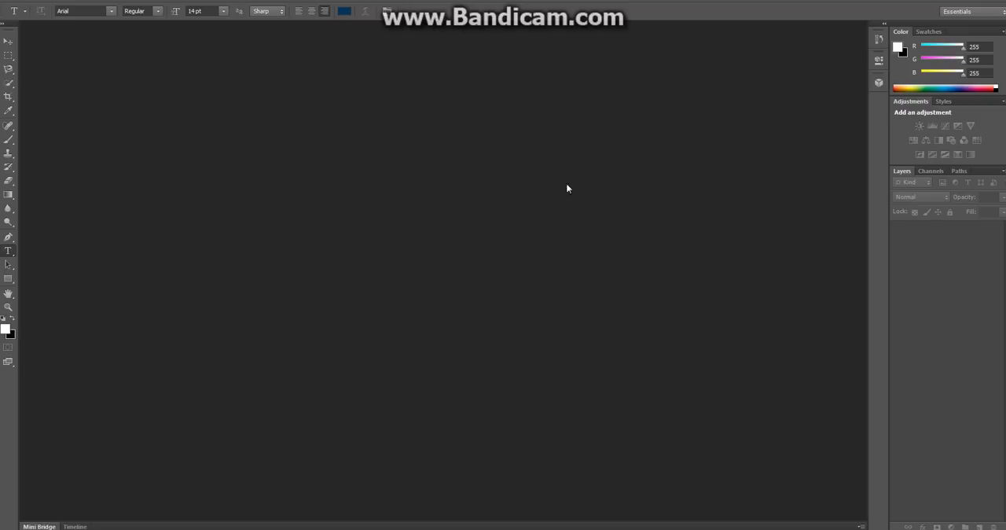
mouse_move(101, 5)
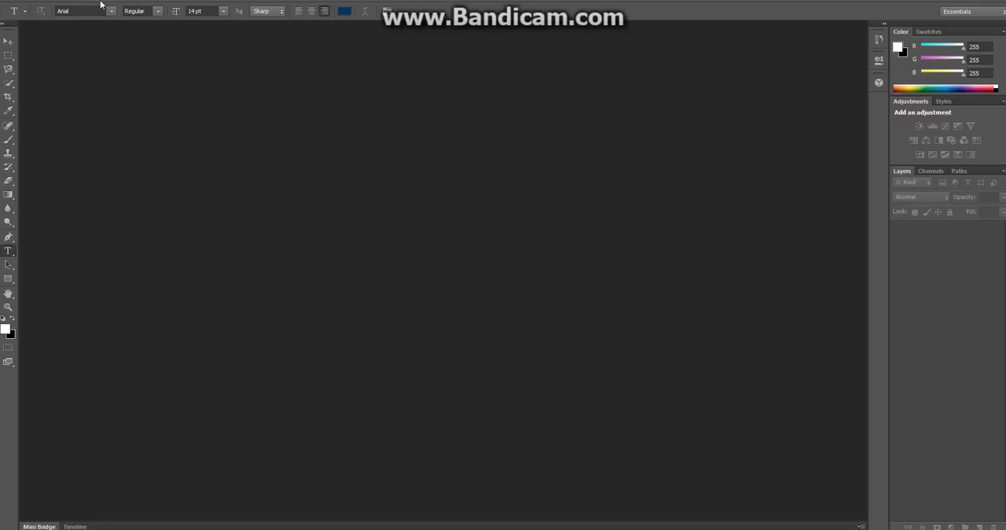
mouse_move(8, 1)
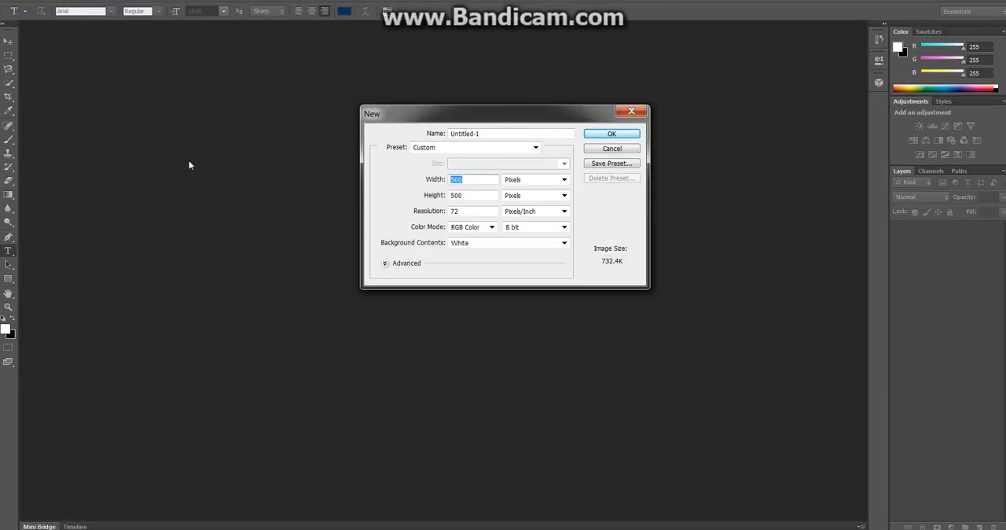
mouse_move(164, 149)
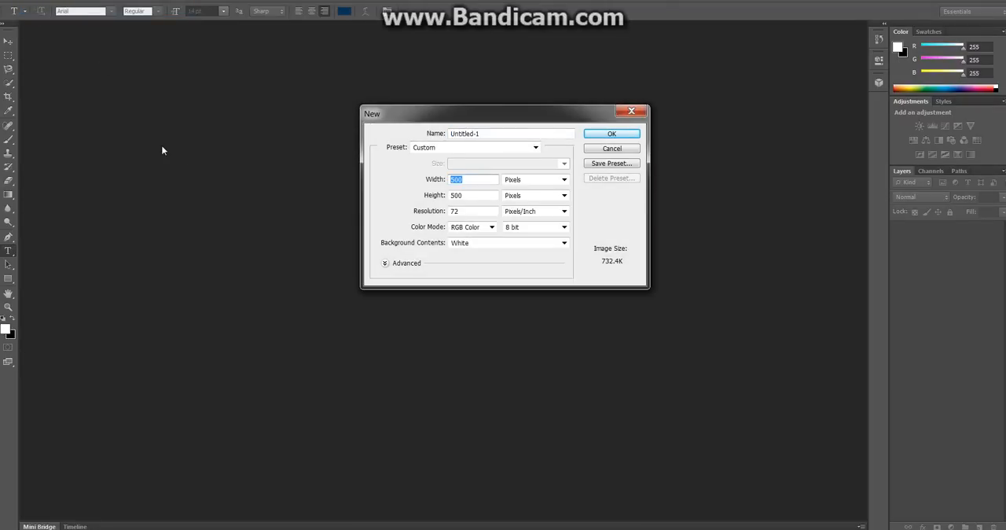
Create the new document at Width 1920 and Height 1080 pixels
type("1920")
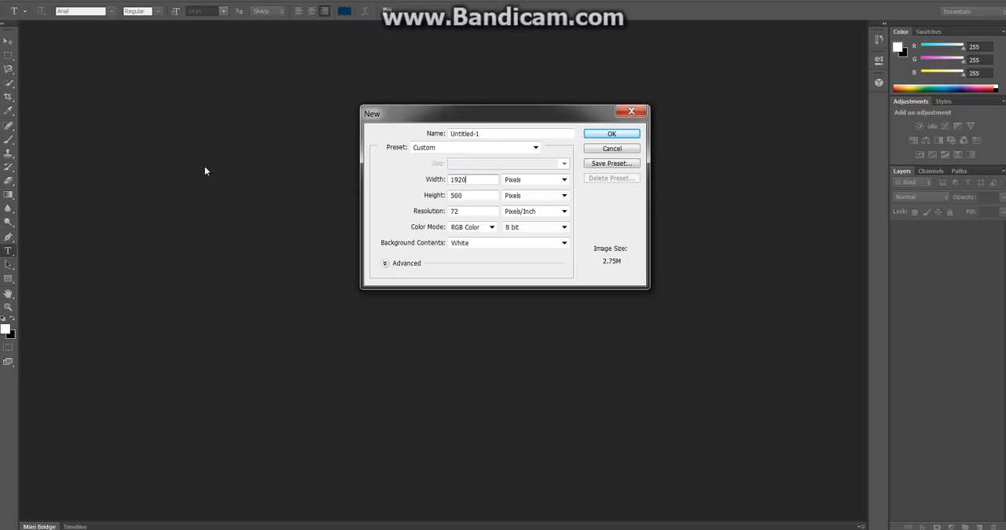
left_click(472, 195)
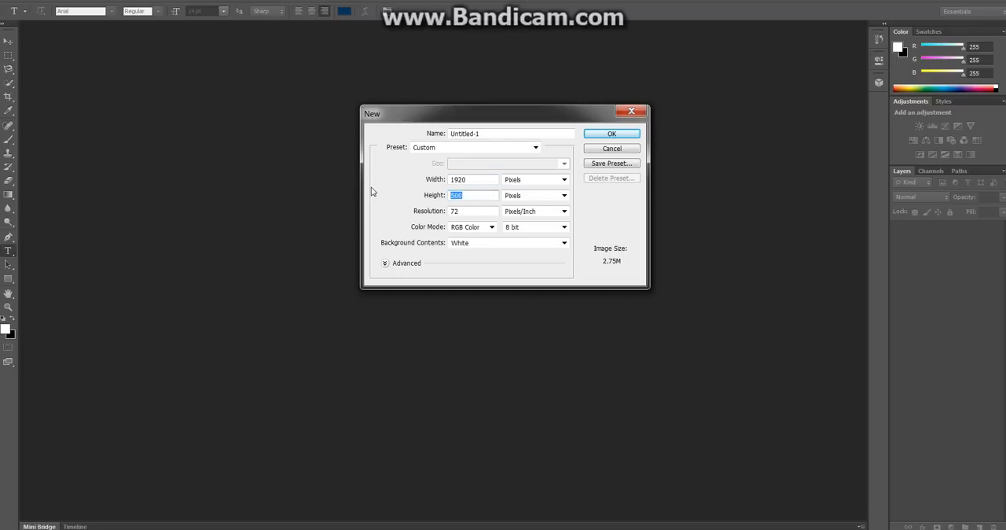
type("1080")
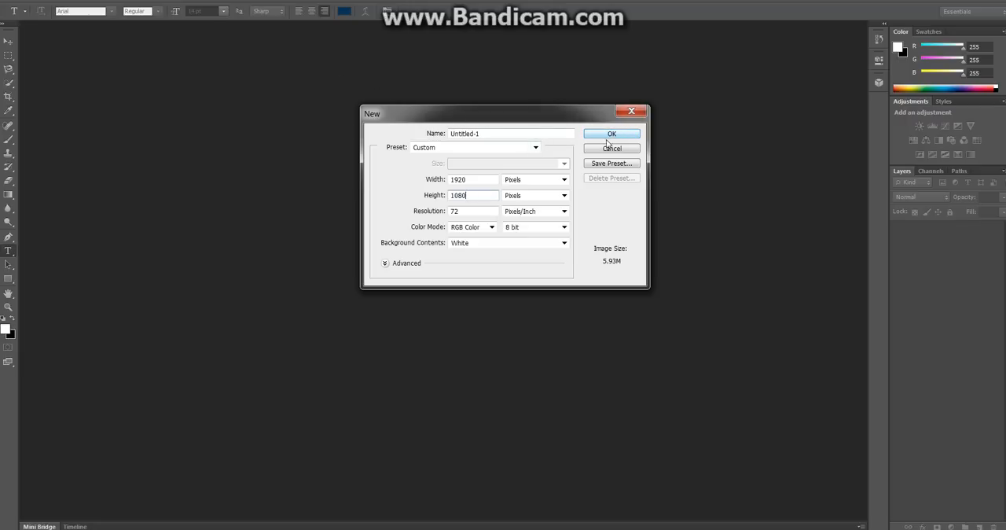
left_click(612, 132)
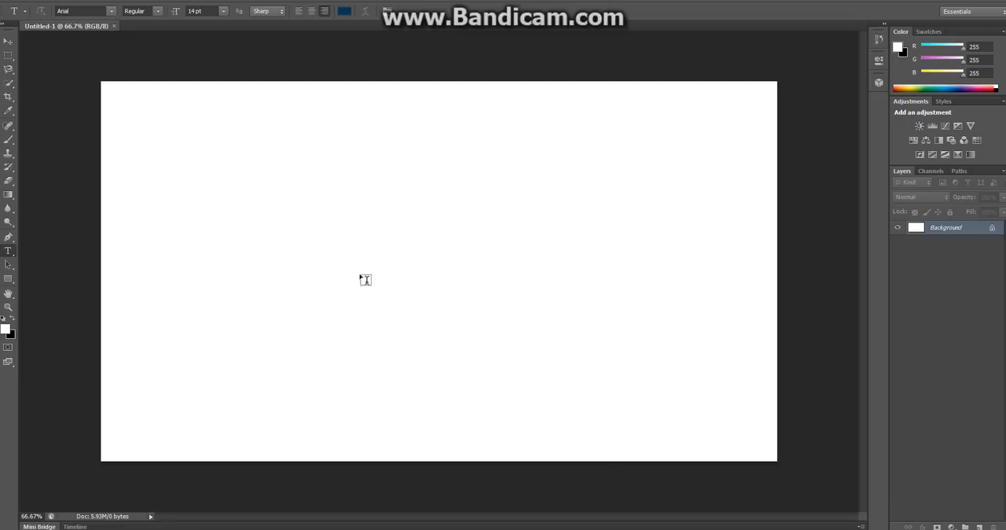
mouse_move(827, 72)
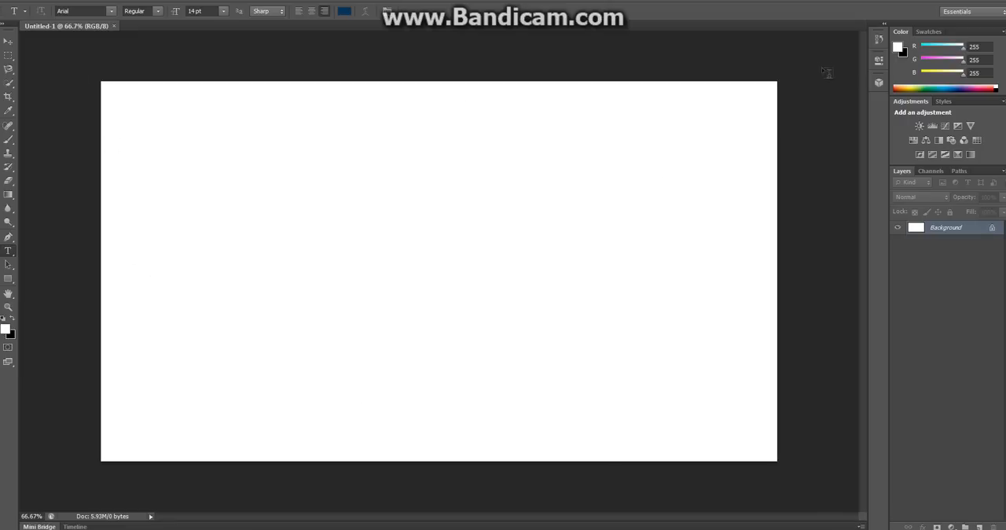
mouse_move(68, 102)
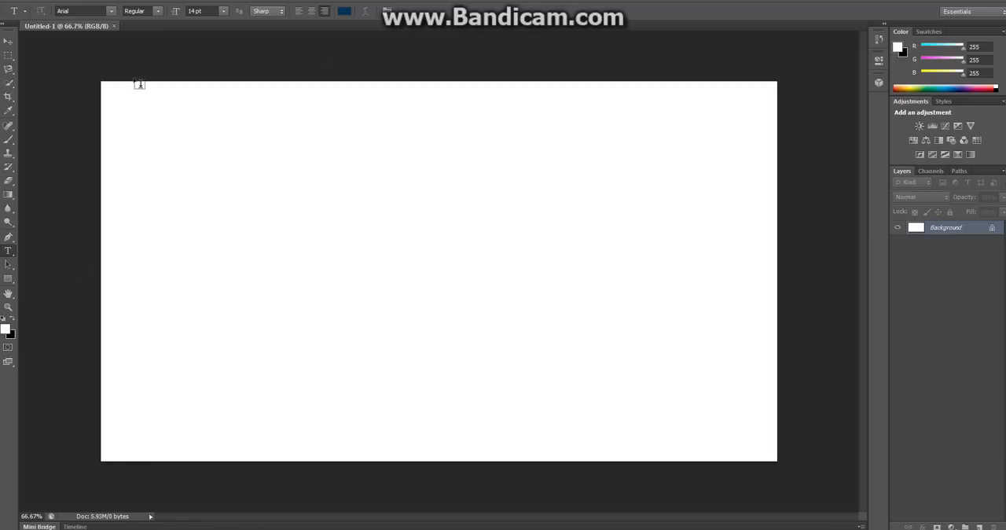
mouse_move(270, 298)
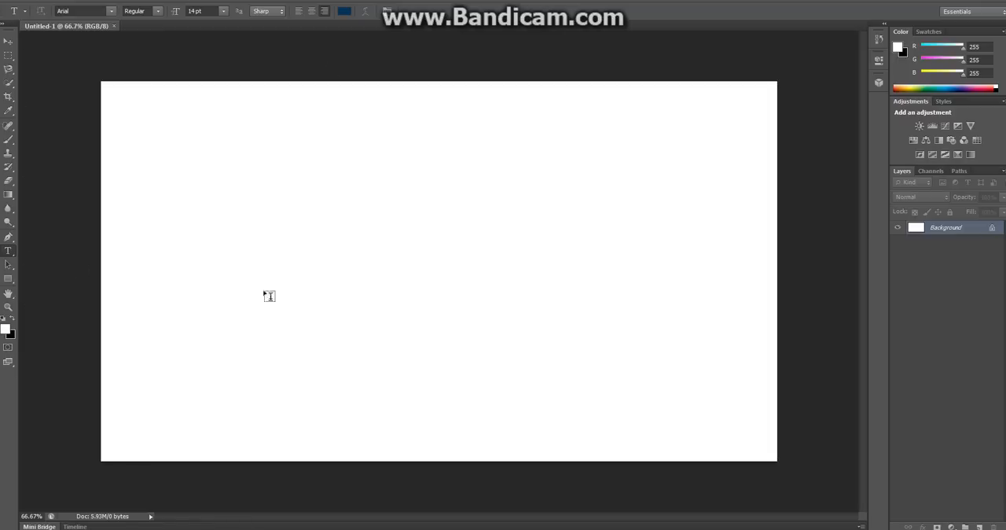
mouse_move(485, 195)
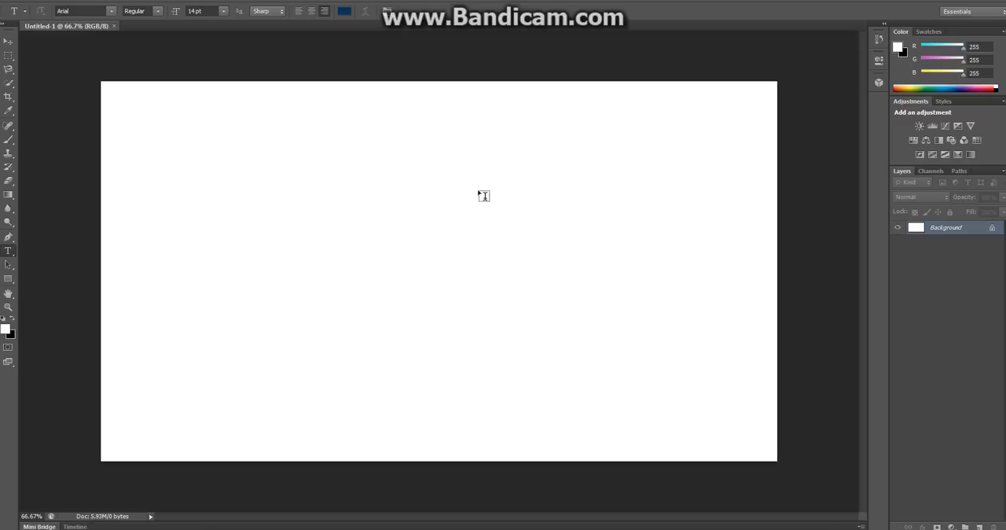
mouse_move(8, 195)
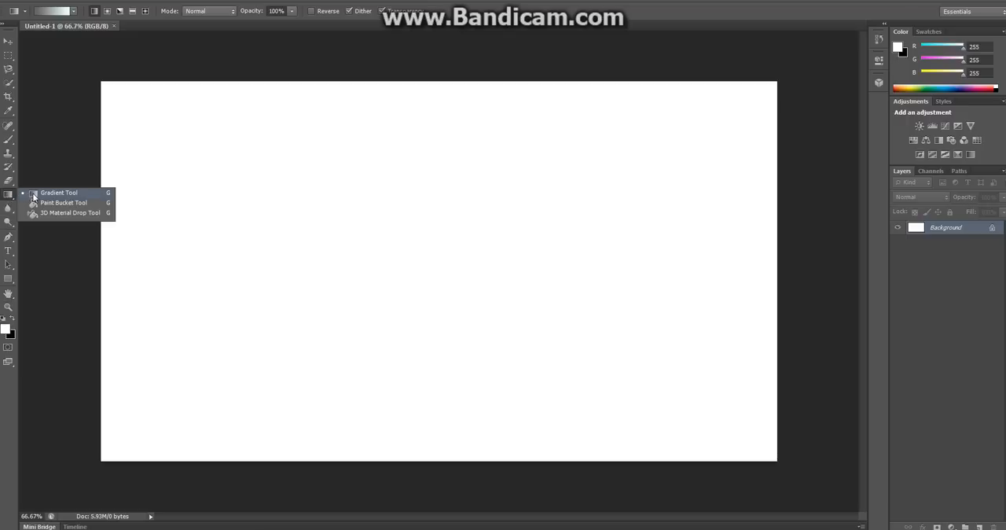
With the Gradient tool, start from a preset and make the left stop deep navy blue
left_click(59, 192)
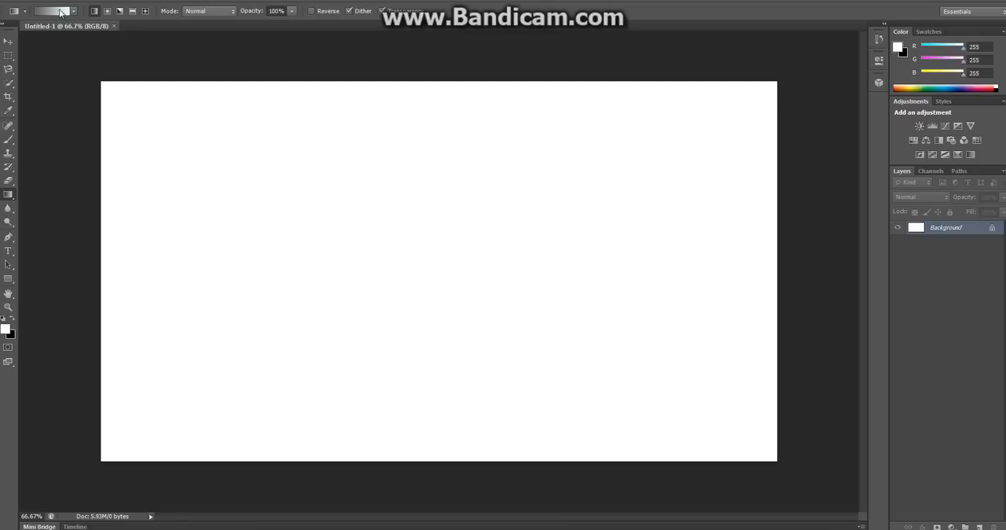
left_click(50, 11)
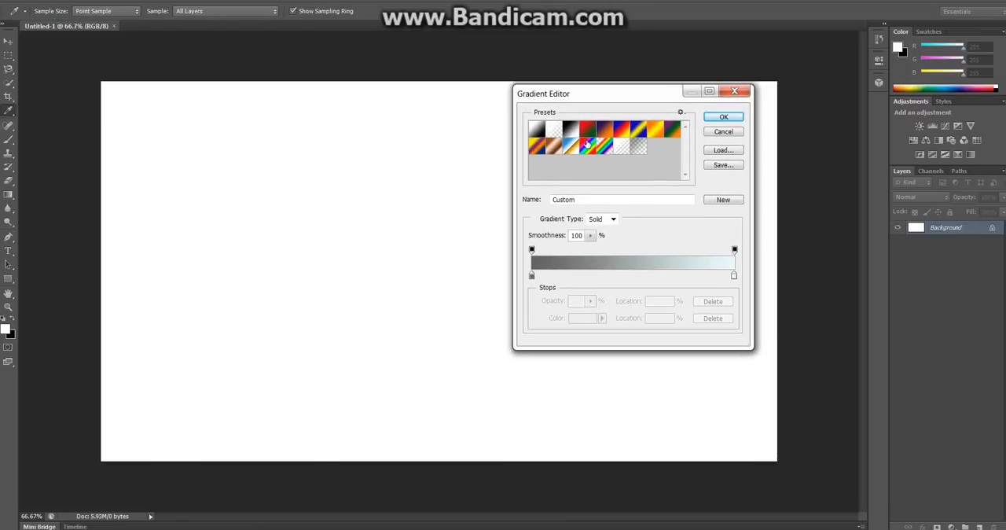
left_click(622, 129)
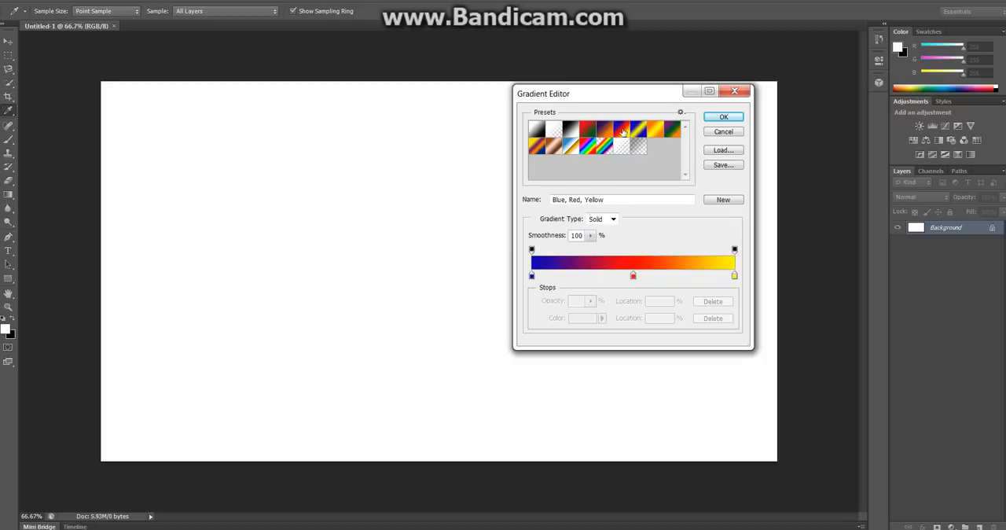
left_click(538, 129)
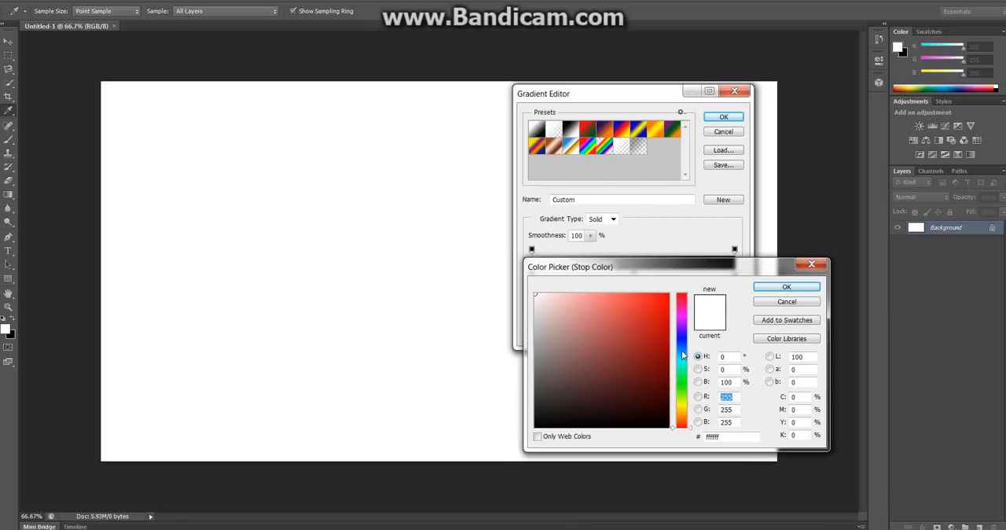
left_click(681, 355)
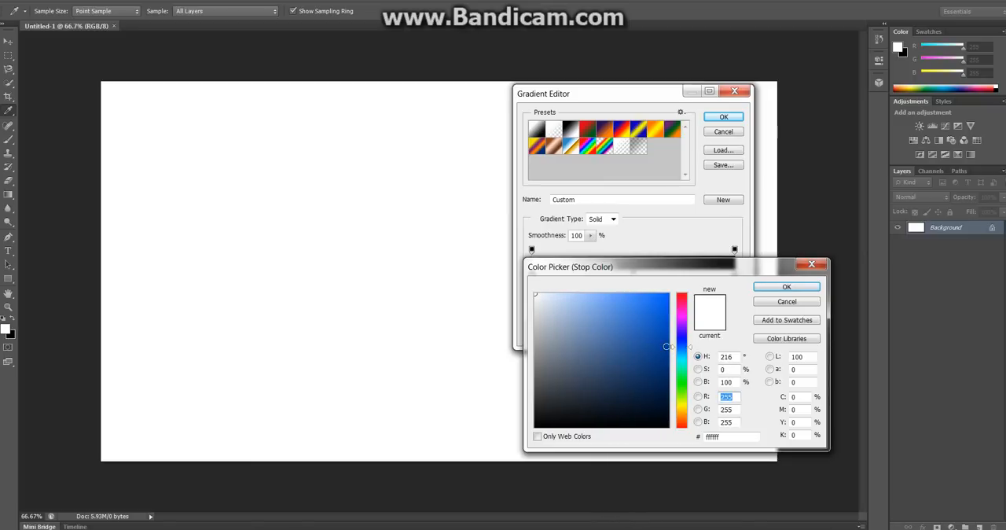
left_click(786, 286)
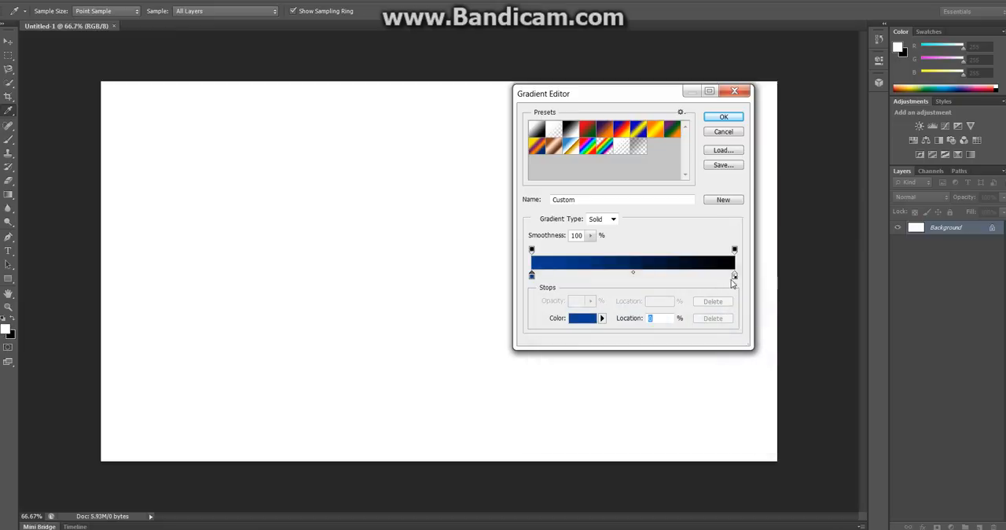
Make the right stop a brighter blue and fine-tune the two-tone blue gradient
left_click(582, 318)
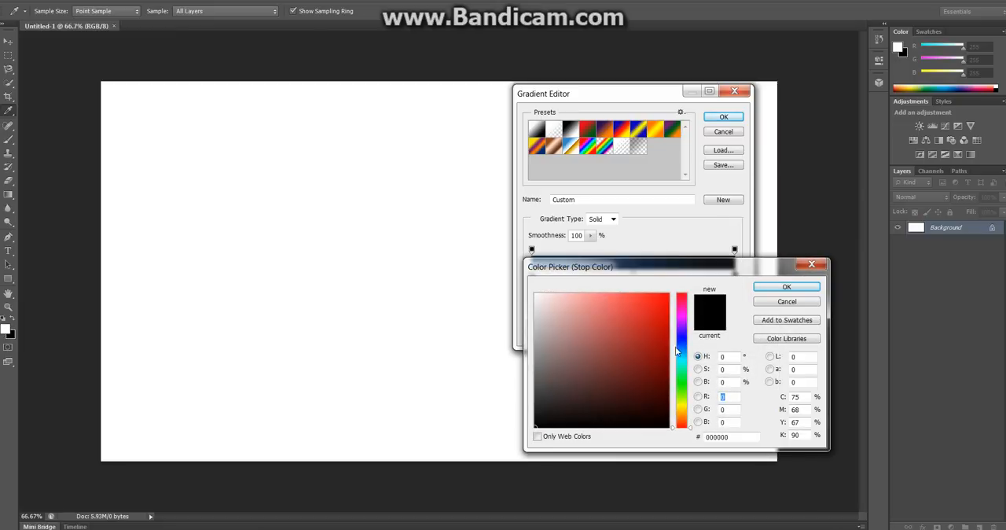
left_click(680, 354)
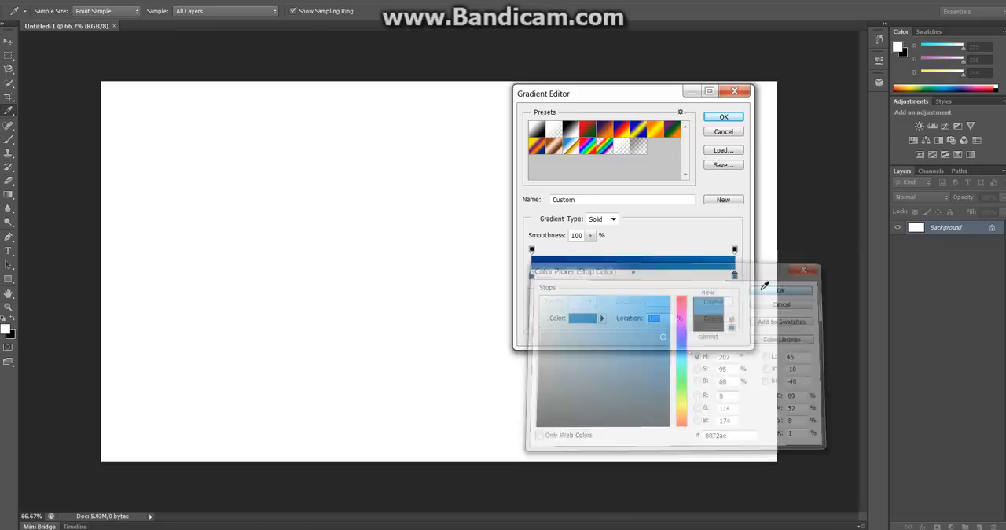
left_click(780, 290)
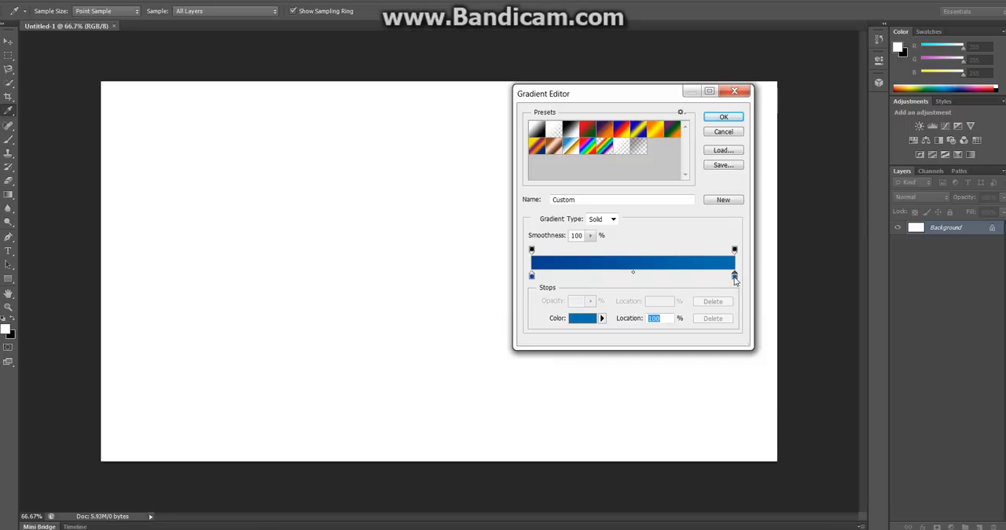
left_click(581, 318)
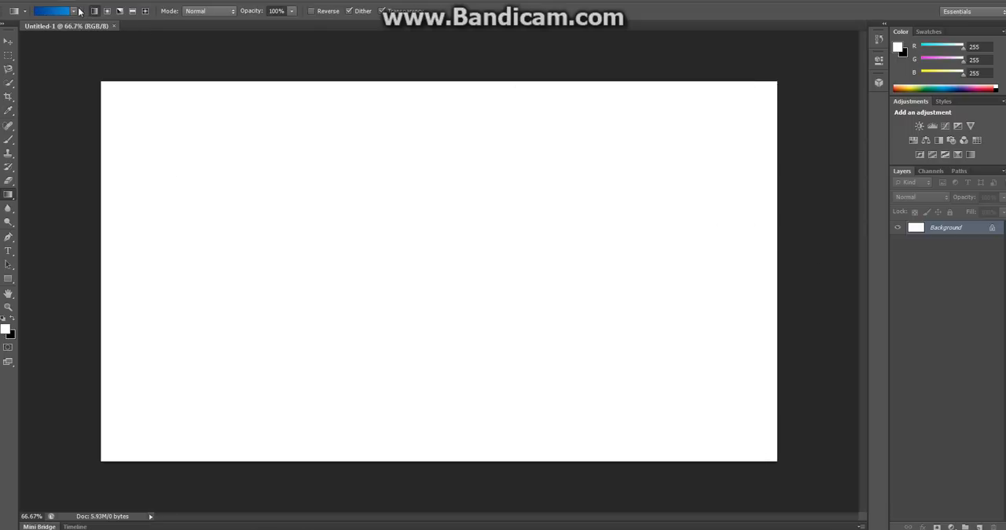
left_click(51, 10)
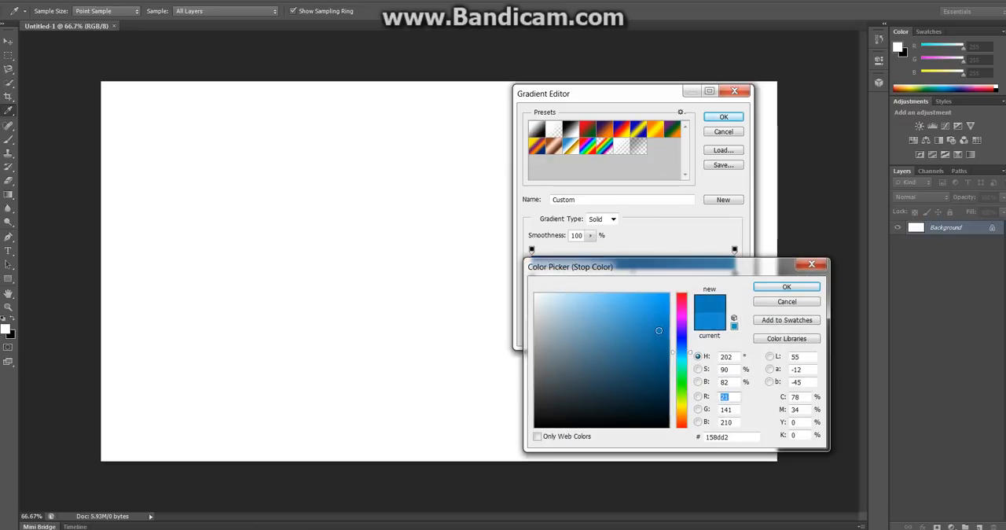
left_click(786, 286)
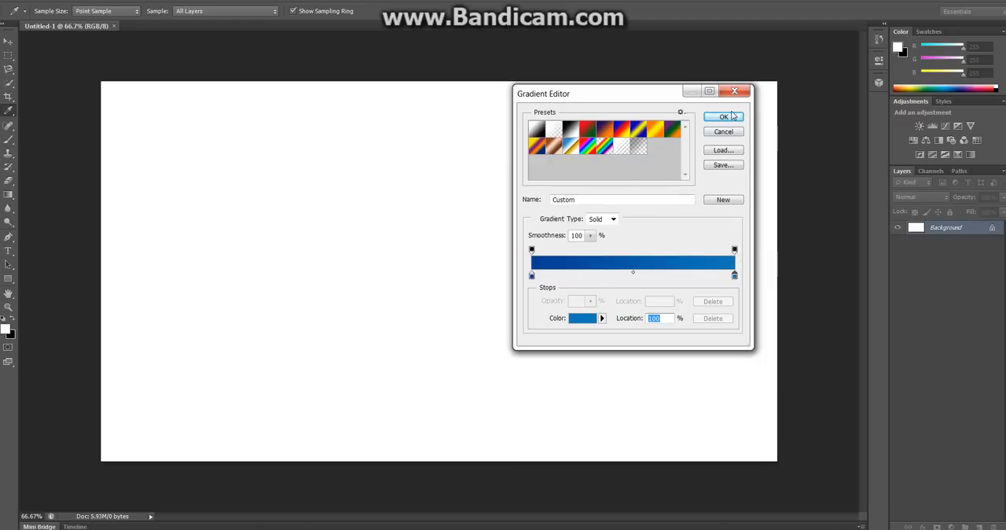
Fill the canvas with the blue gradient running dark on the left to brighter on the right
left_click(723, 117)
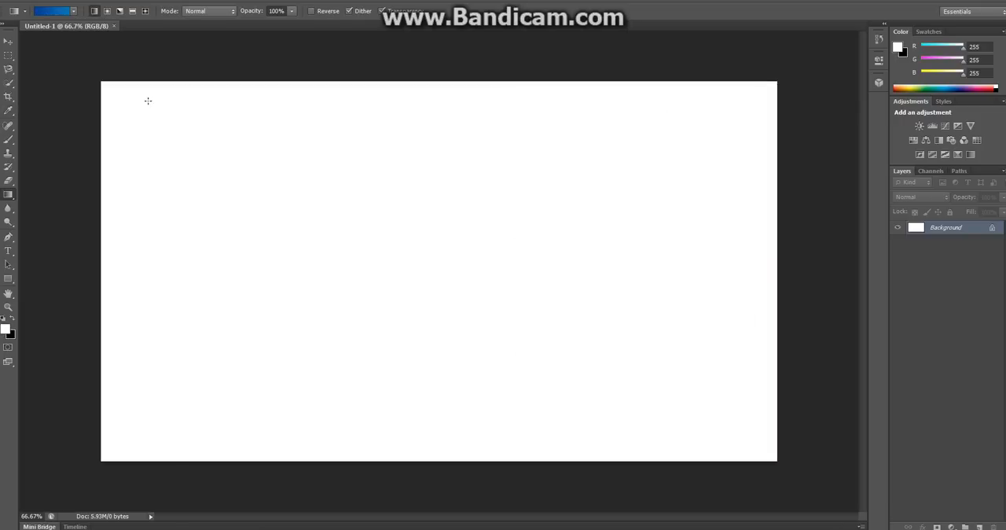
mouse_move(120, 226)
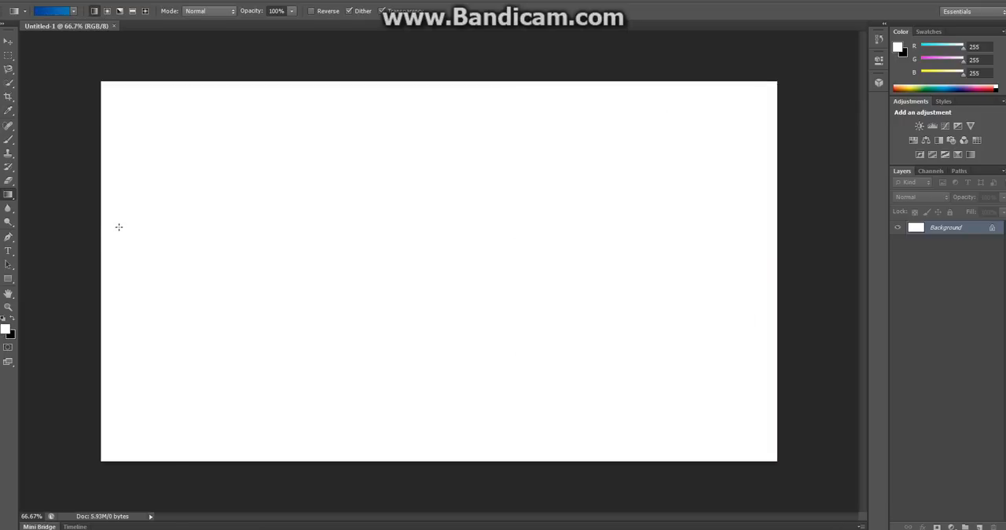
mouse_move(96, 254)
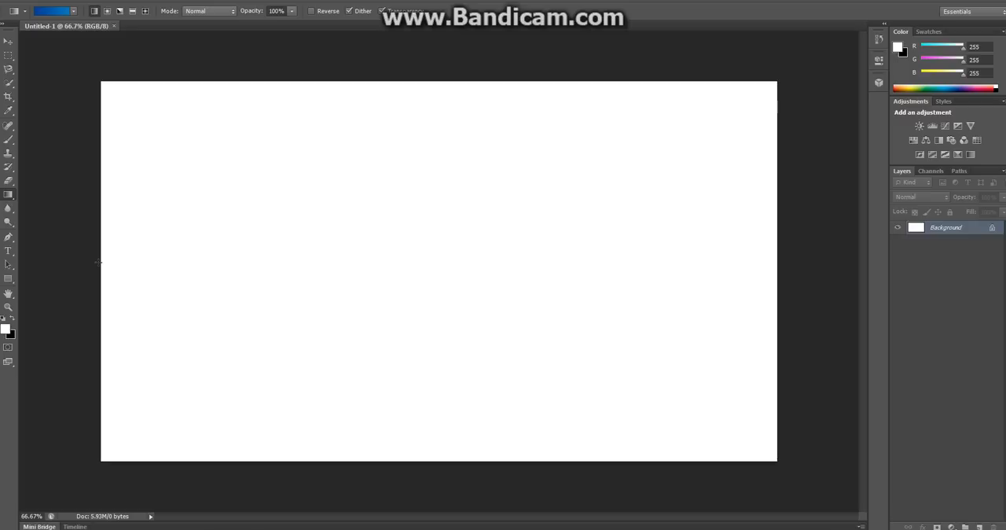
left_click_drag(98, 260, 264, 259)
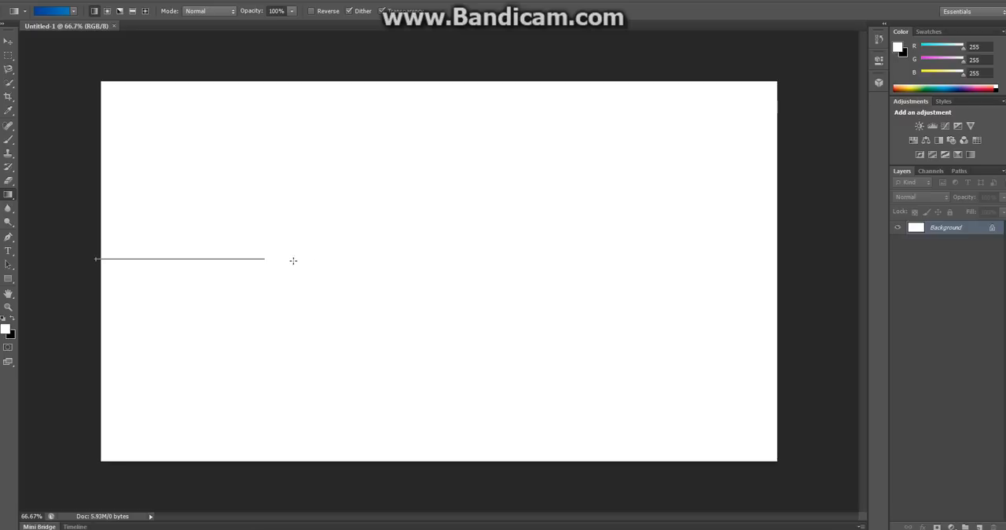
left_click_drag(264, 260, 753, 259)
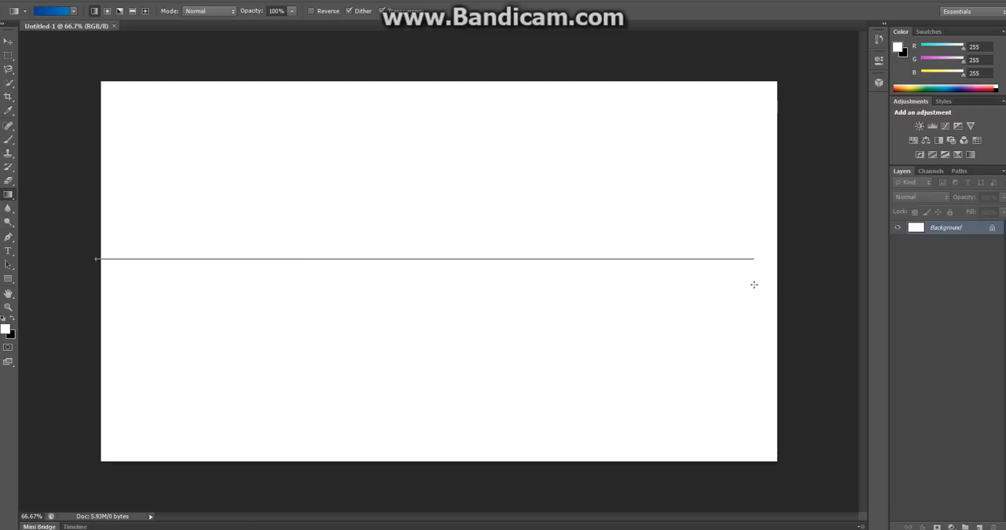
left_click_drag(97, 257, 753, 258)
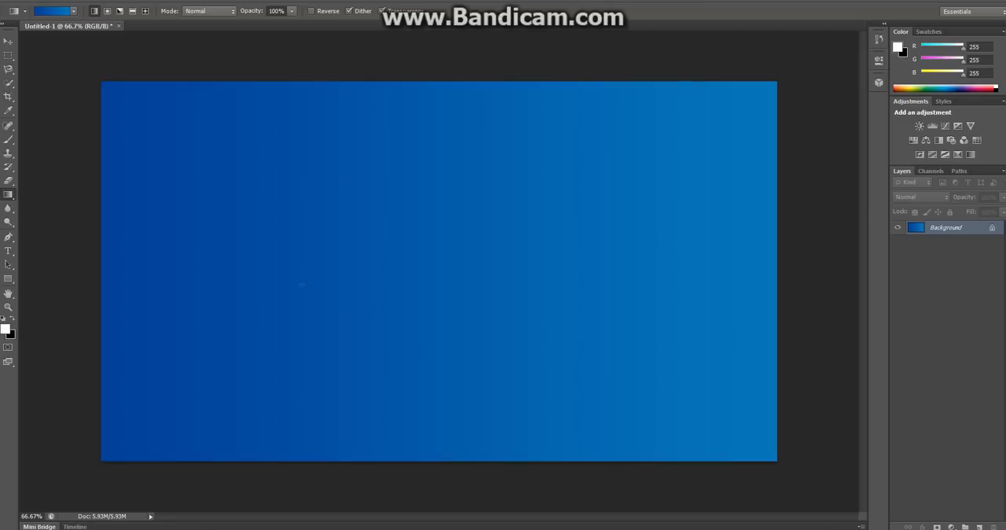
mouse_move(428, 304)
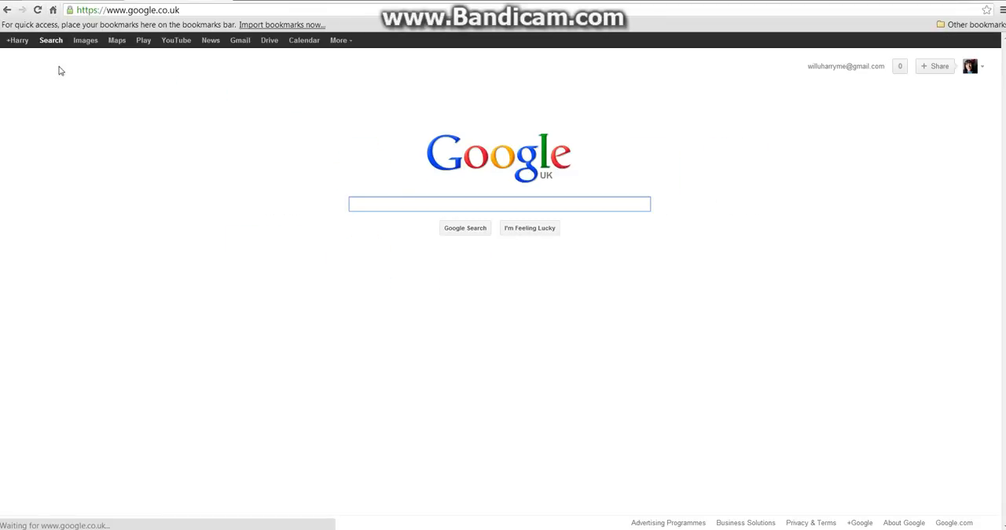
Search Google Images for a Photoshop logo picture
left_click(85, 41)
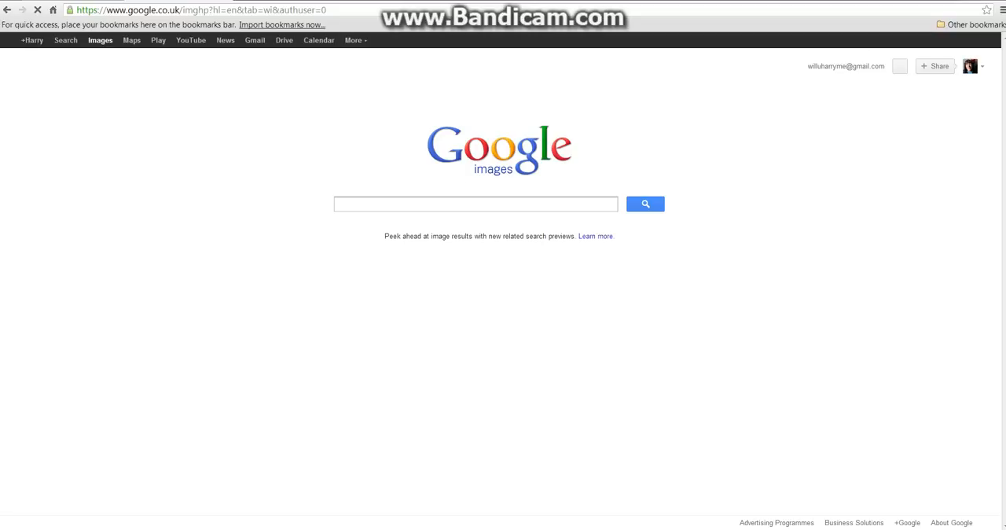
type("ph")
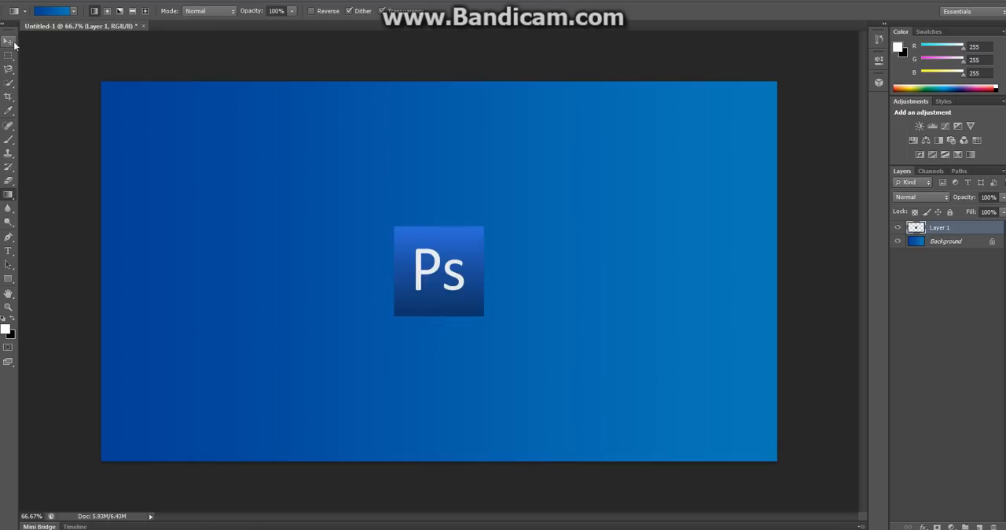
Nudge the logo near the canvas centre and rename its layer 'Ps logo'
left_click(10, 41)
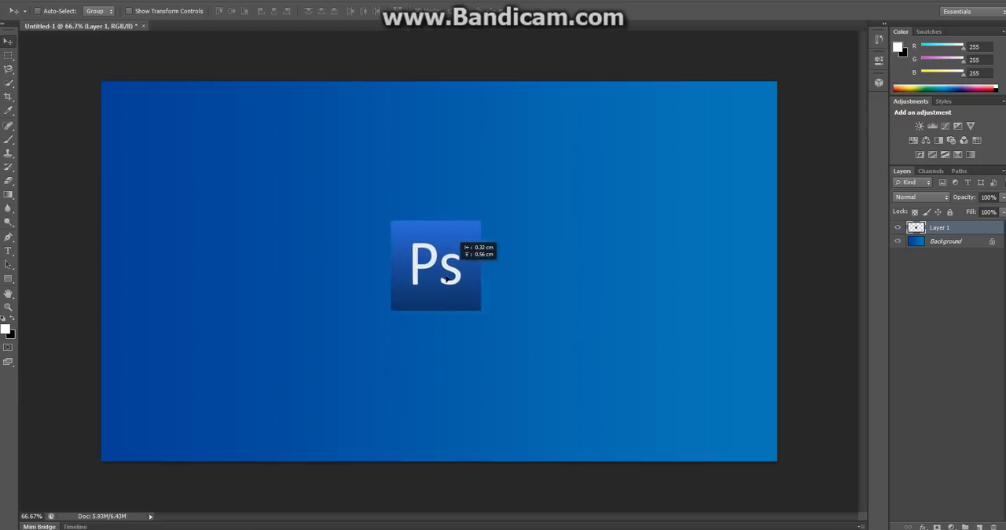
left_click_drag(437, 264, 428, 289)
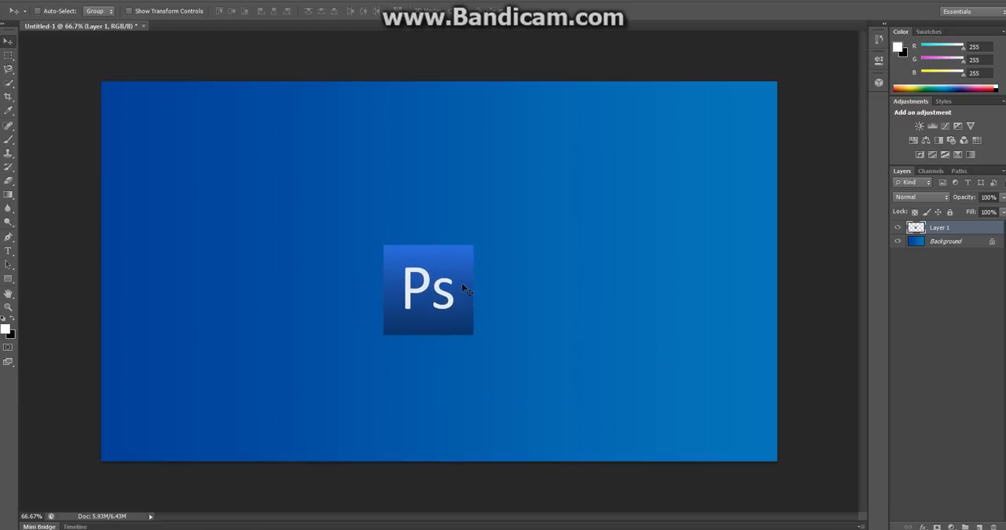
mouse_move(873, 252)
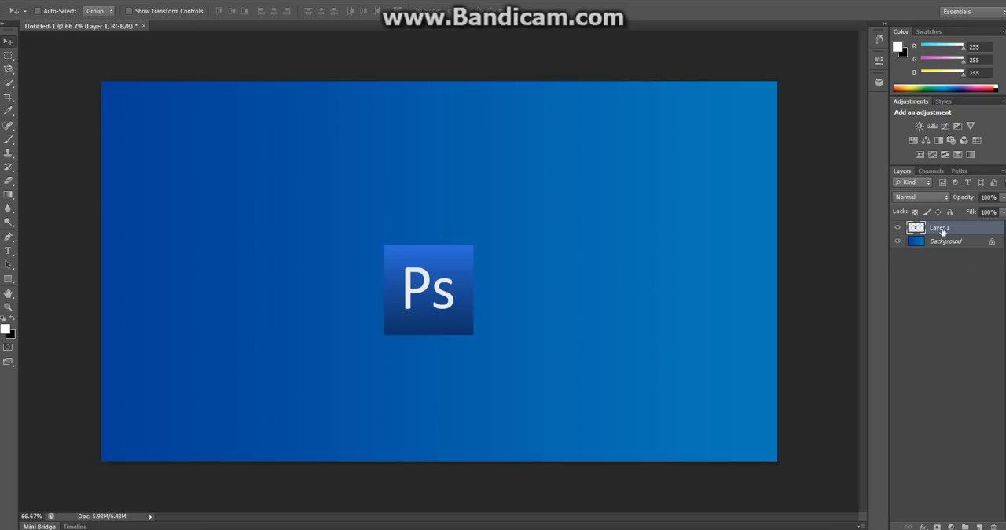
double_click(943, 227)
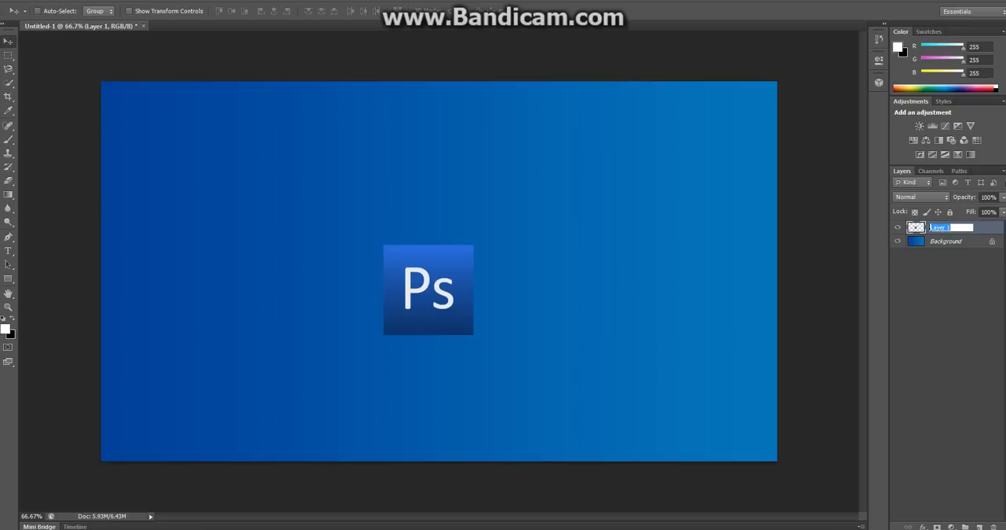
type("Ps")
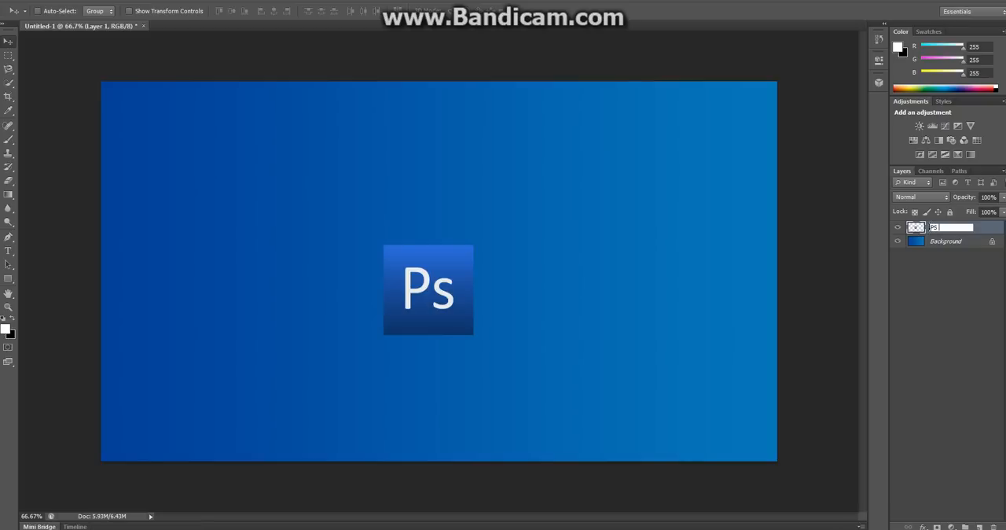
type("Ps logo")
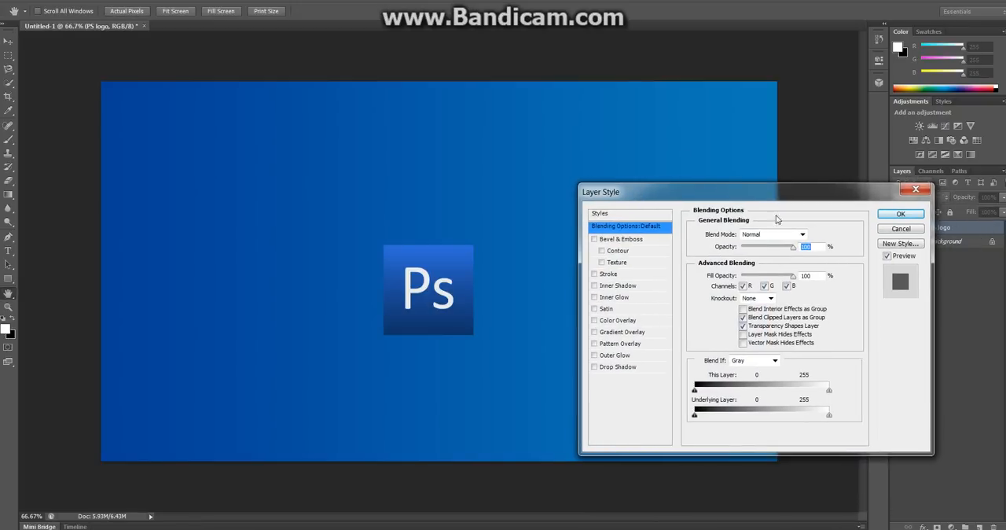
mouse_move(648, 289)
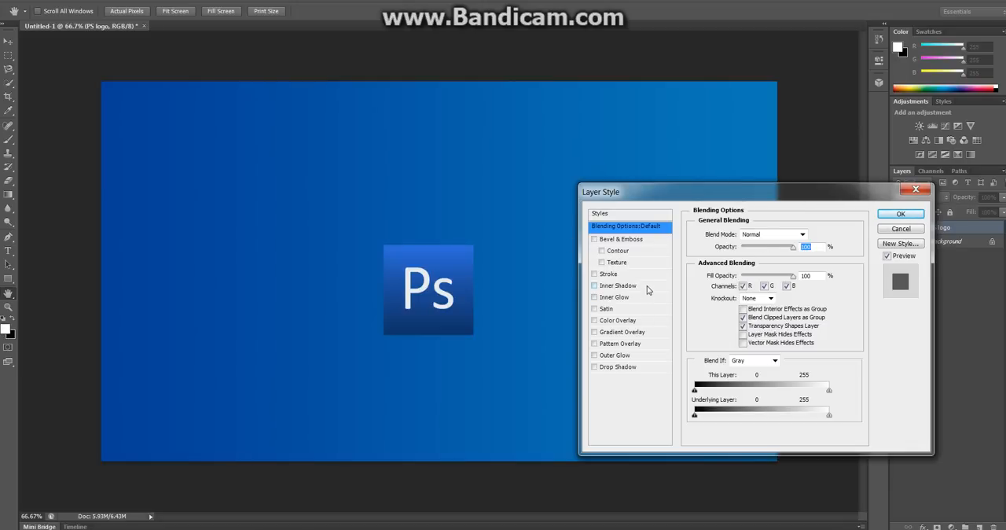
mouse_move(399, 236)
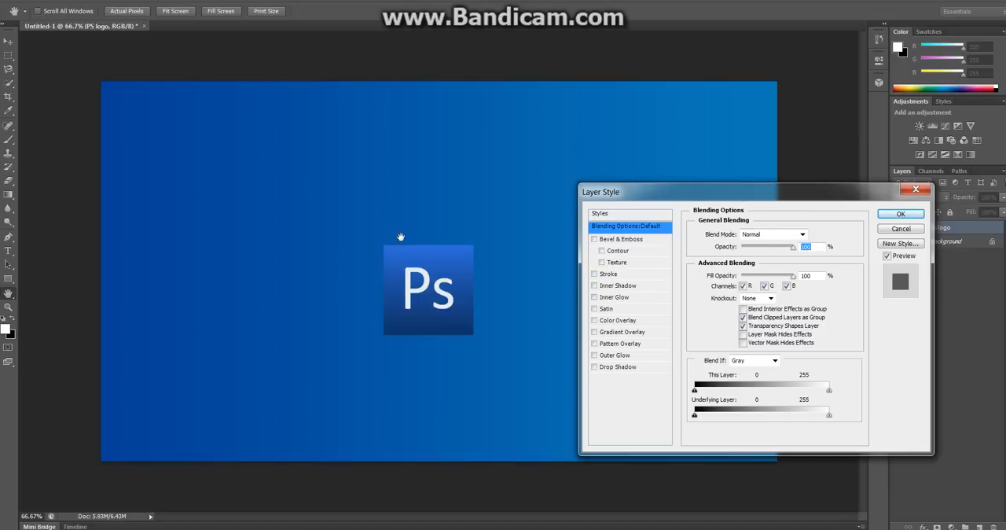
Apply a Stroke outline and a Drop Shadow to the Ps logo layer
left_click(609, 274)
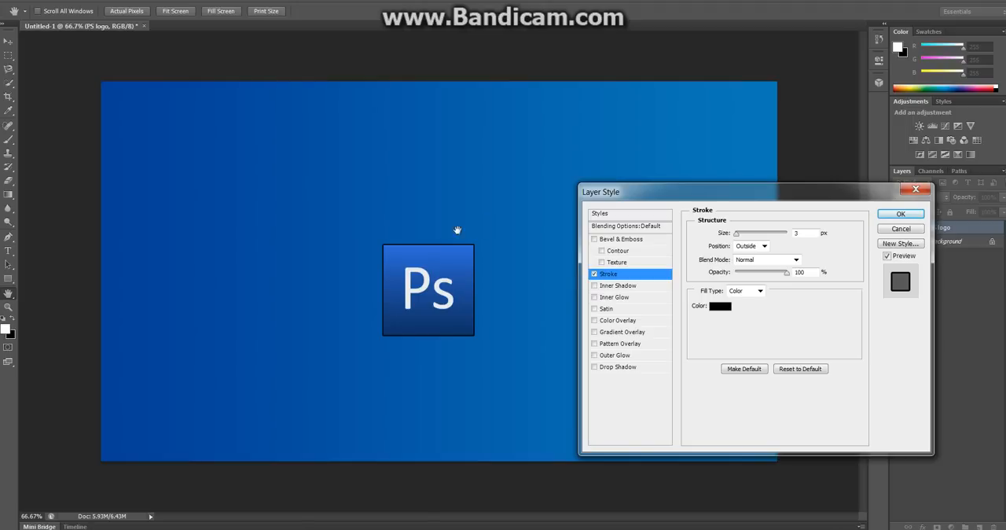
mouse_move(767, 243)
type("5")
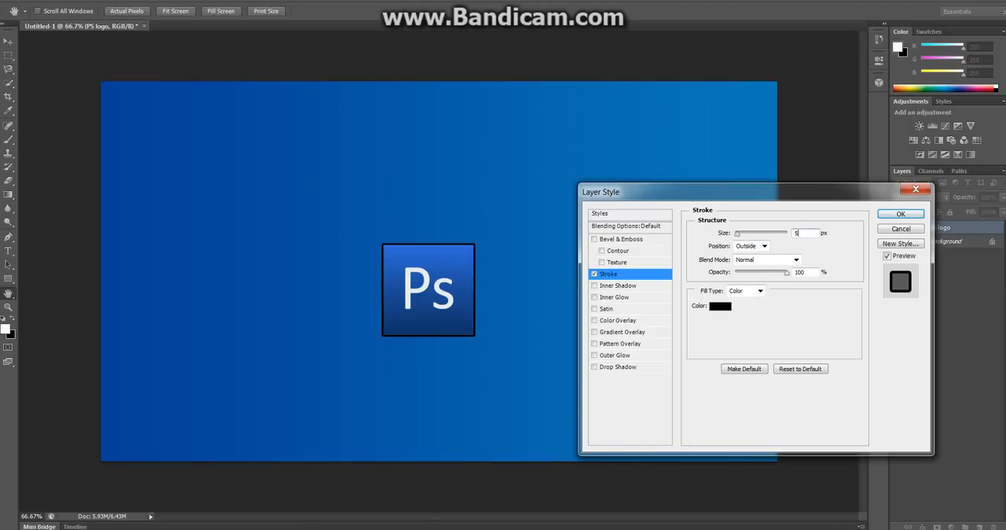
mouse_move(683, 222)
type("4")
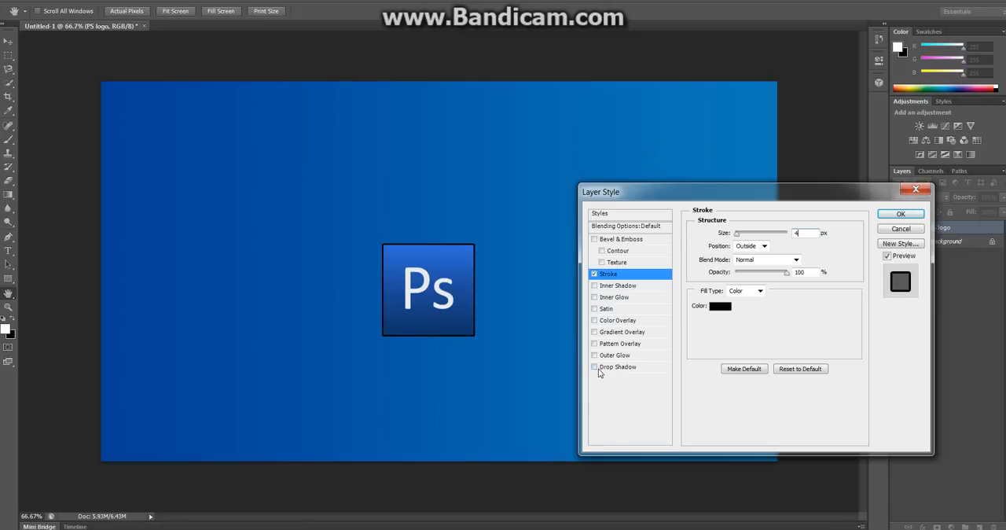
left_click(618, 367)
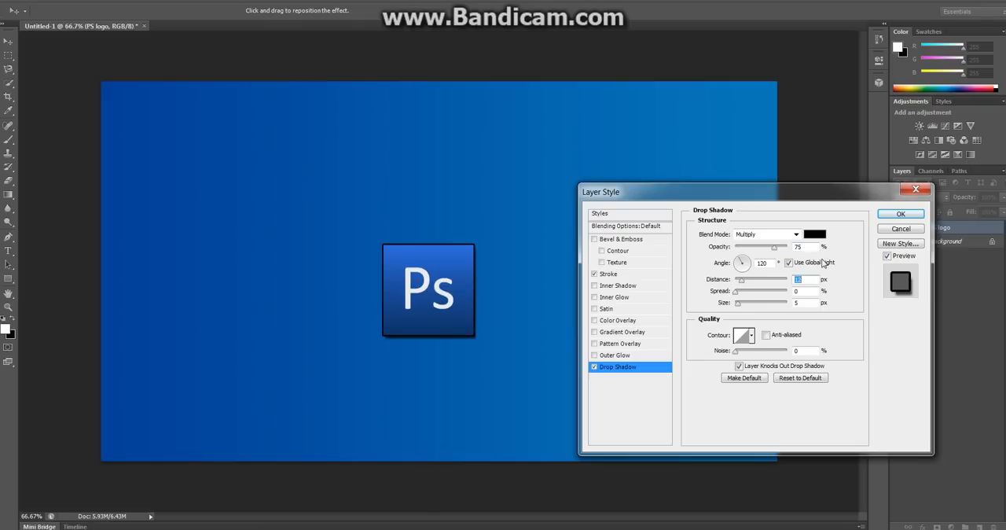
left_click(901, 213)
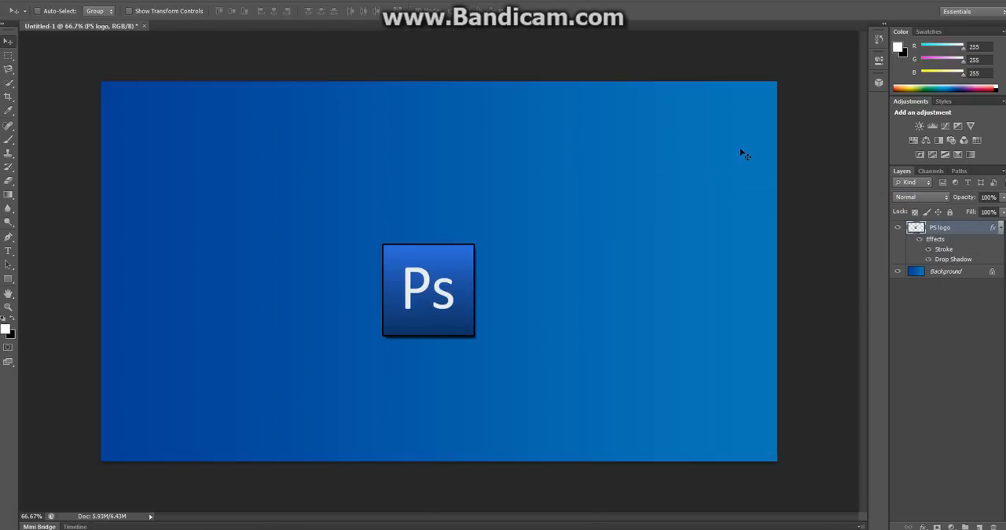
Drag the Ps logo with its effects into the upper-left area of the canvas
left_click_drag(428, 291, 332, 154)
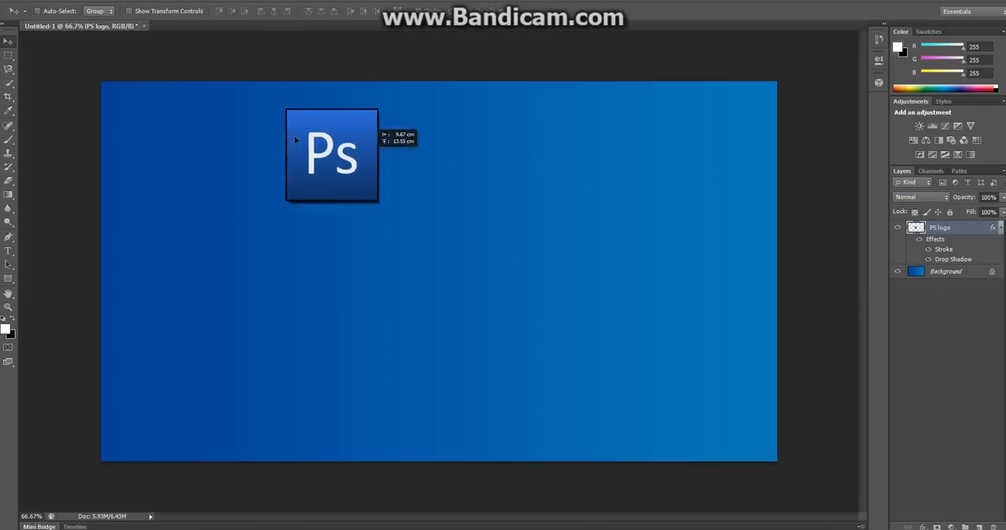
left_click_drag(332, 154, 349, 242)
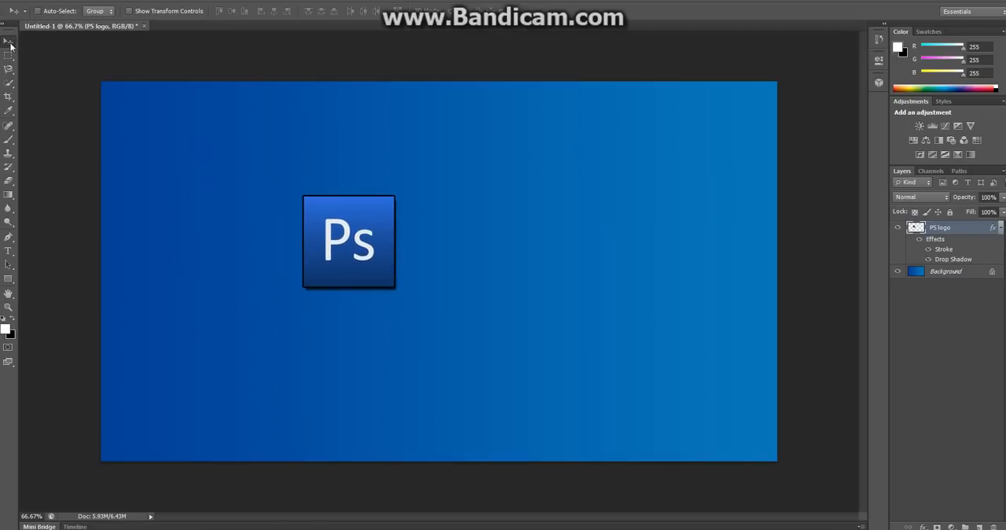
mouse_move(8, 43)
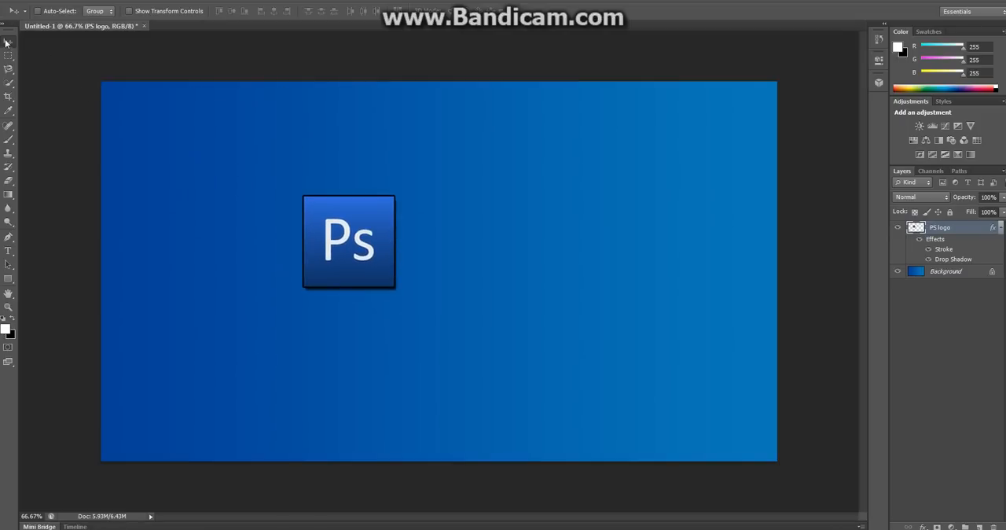
mouse_move(130, 88)
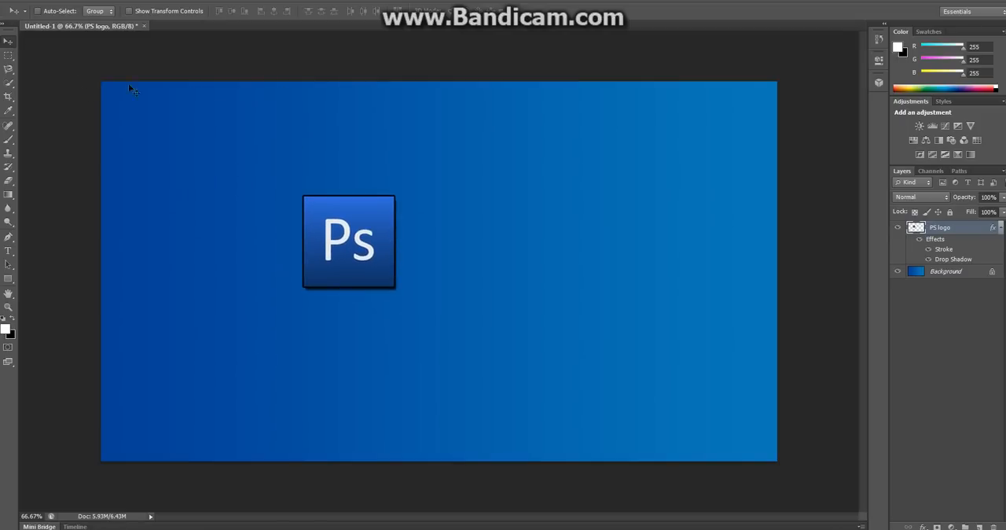
left_click_drag(350, 243, 191, 164)
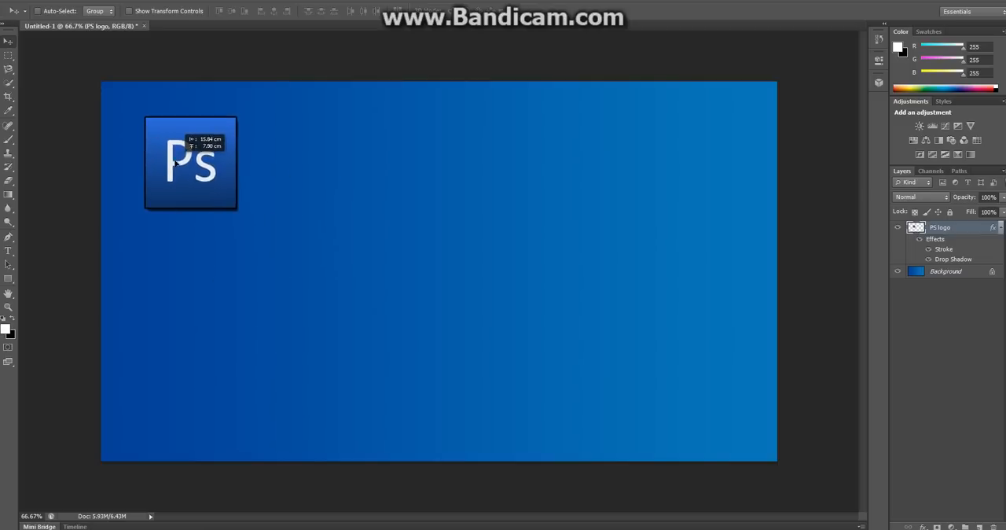
left_click_drag(191, 163, 362, 227)
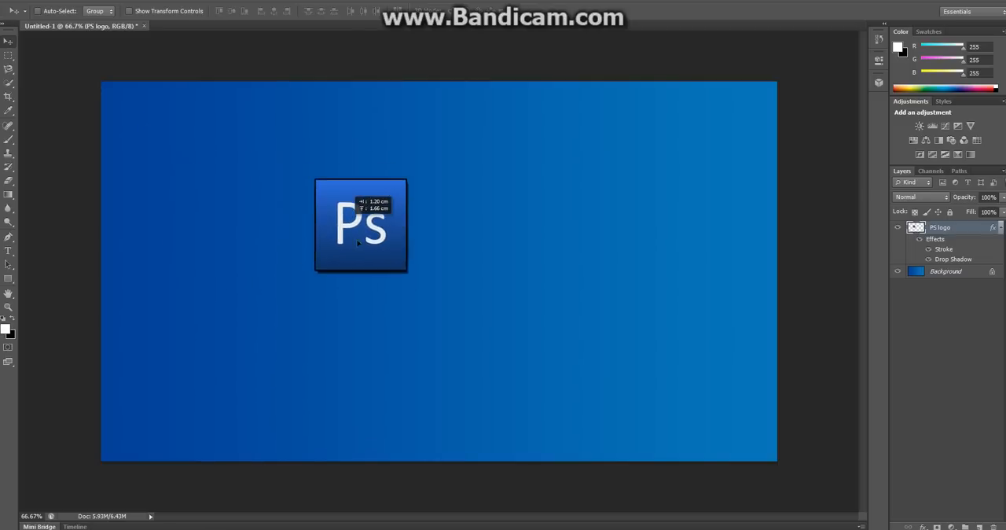
left_click_drag(360, 226, 305, 163)
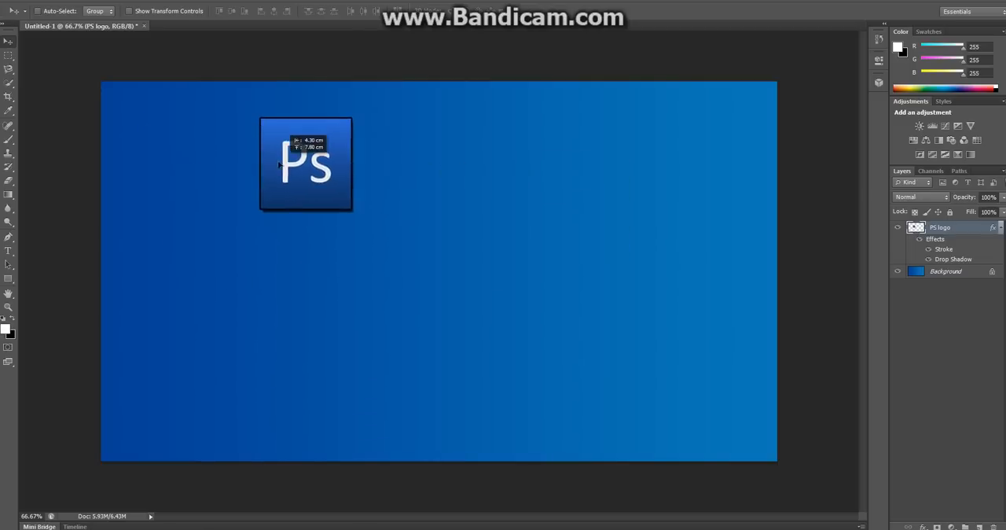
left_click_drag(307, 164, 219, 163)
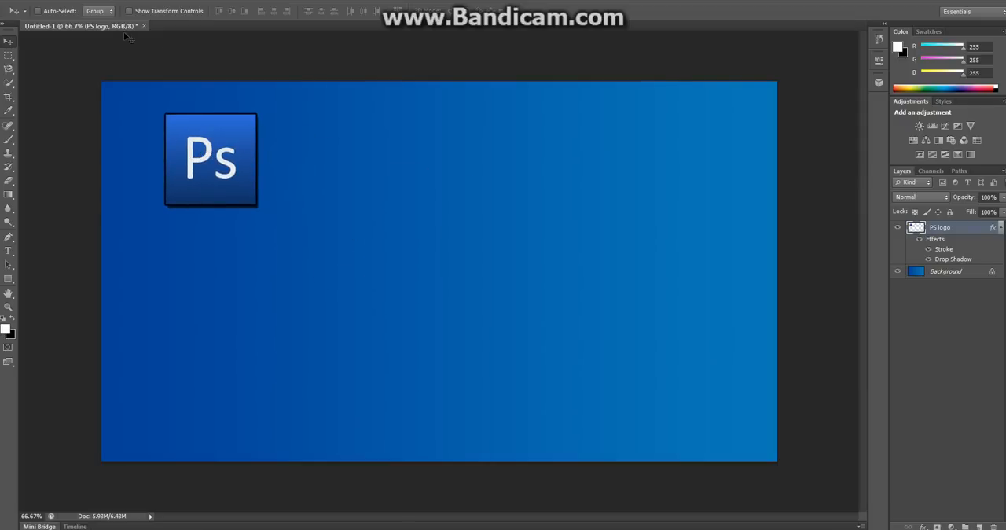
mouse_move(203, 120)
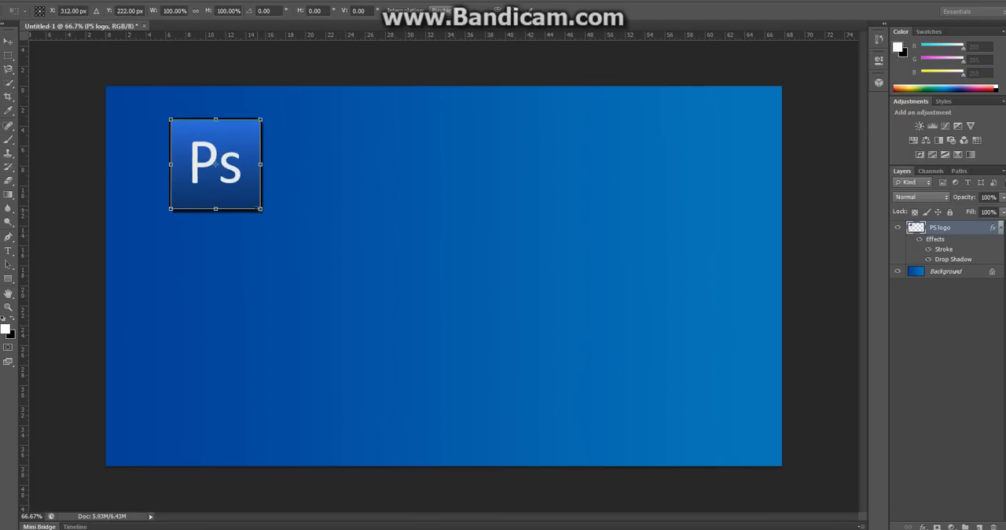
Free-transform the Ps logo larger and tilt it at an angle in the top-left corner
left_click_drag(260, 209, 338, 286)
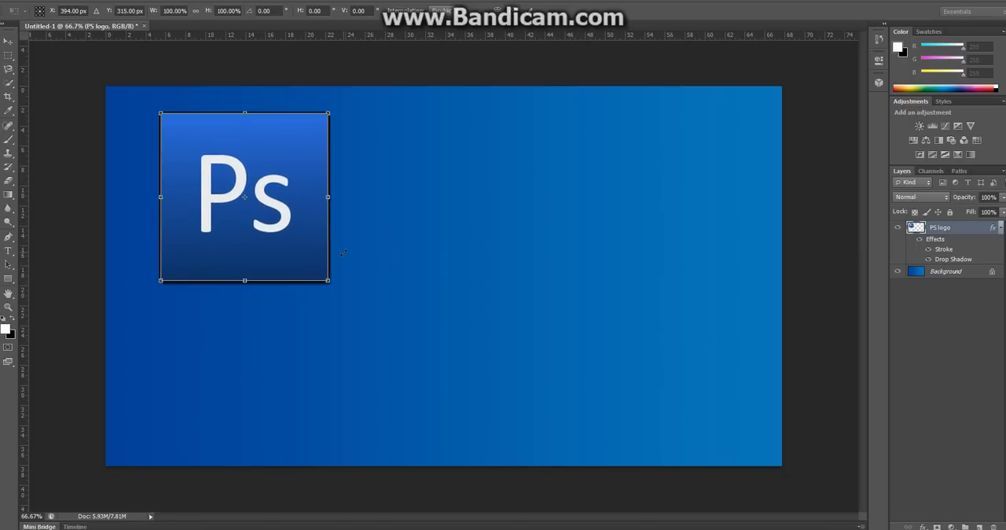
left_click_drag(327, 280, 302, 253)
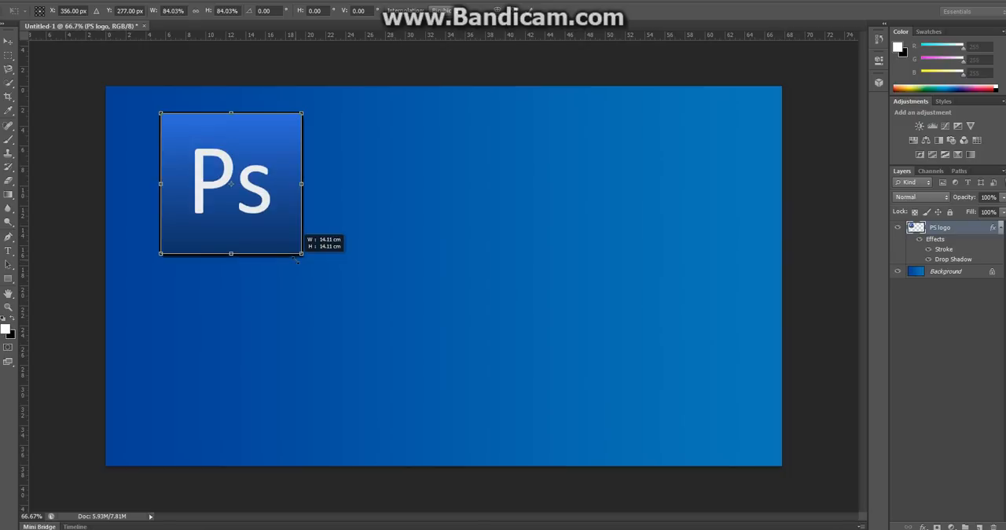
left_click_drag(302, 253, 289, 242)
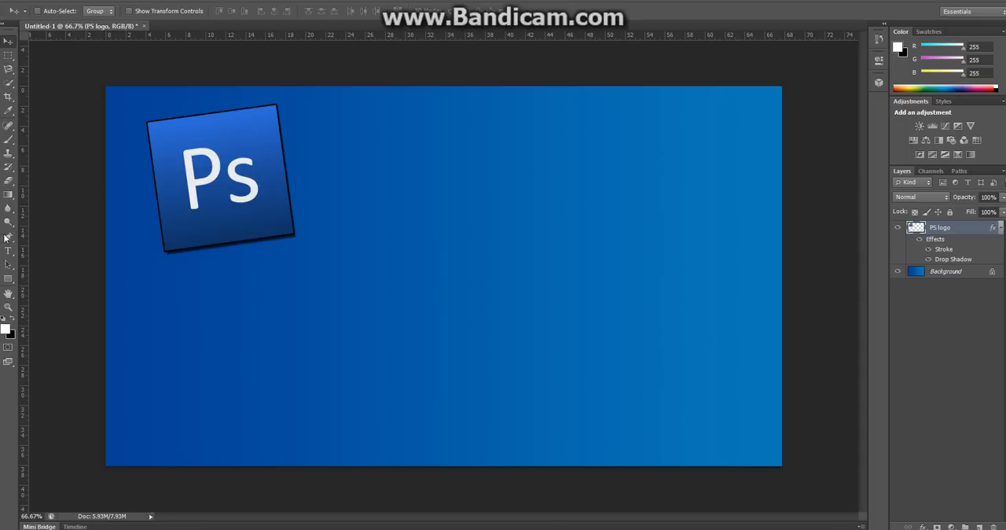
Add a title text layer above the Ps logo and set it in a decorative patterned font
left_click(9, 252)
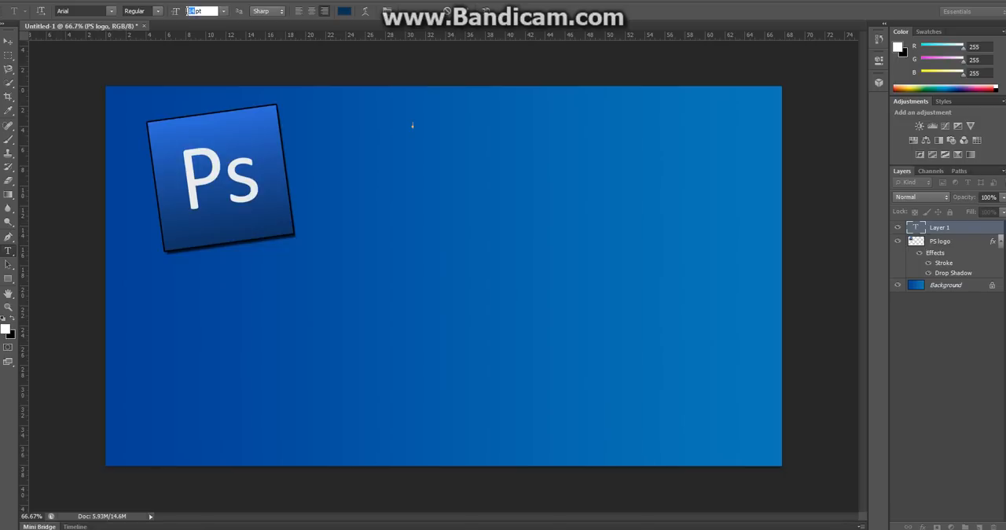
mouse_move(207, 24)
type("250")
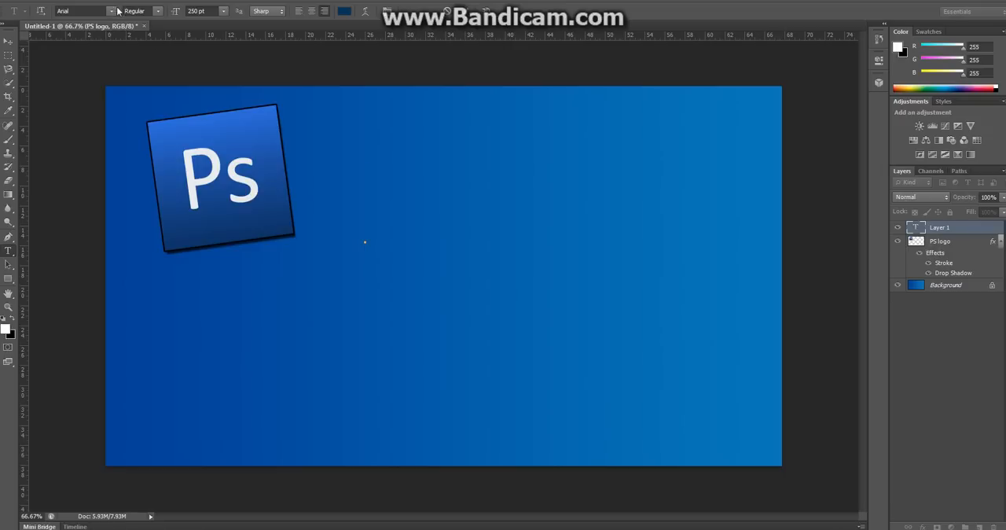
left_click(111, 10)
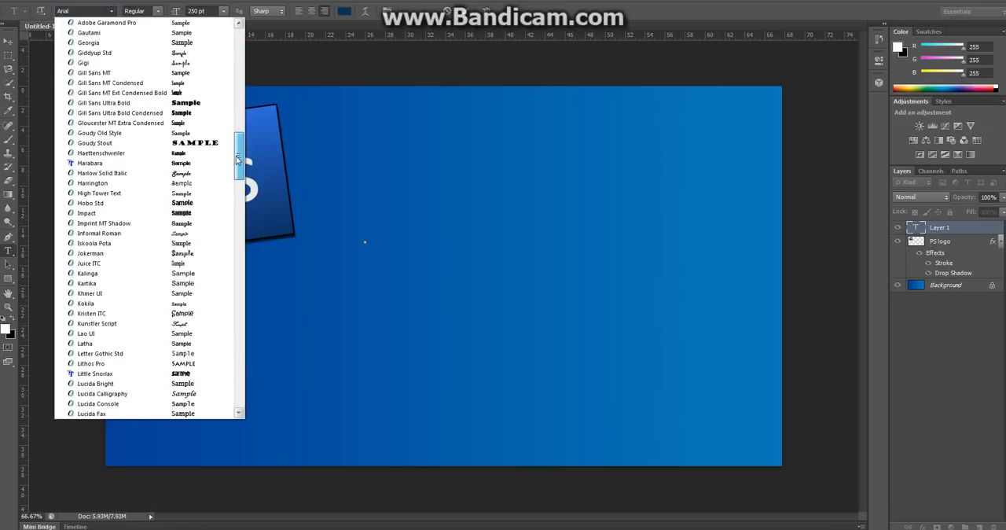
scroll("down", 3)
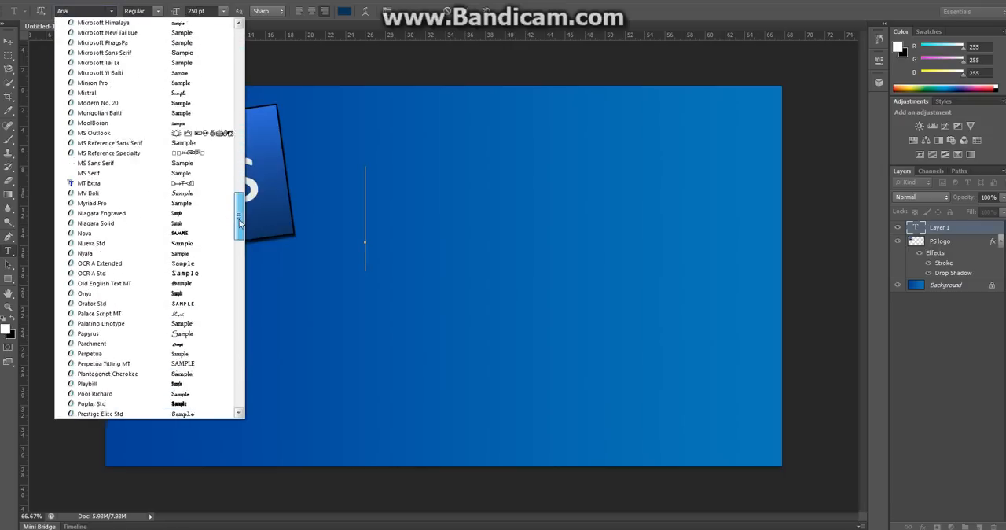
scroll("down", 3)
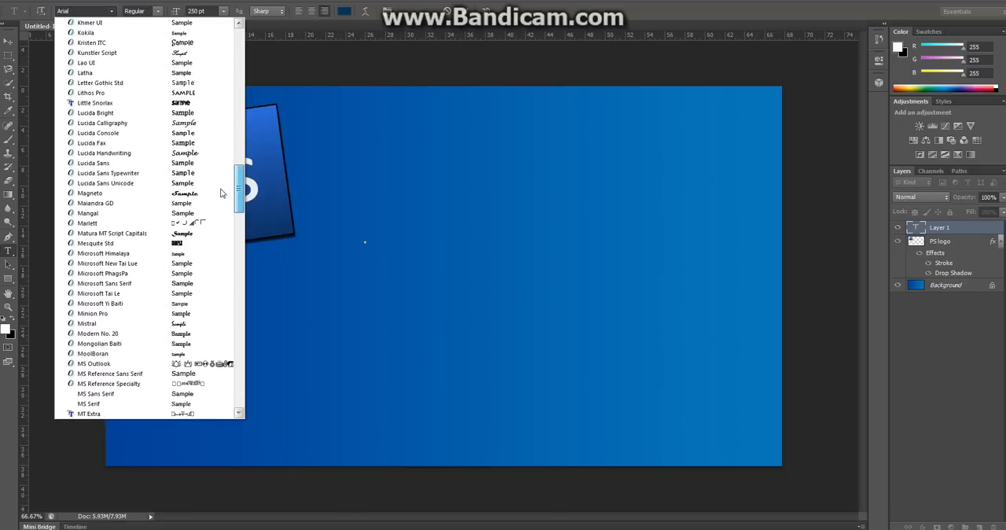
left_click(94, 102)
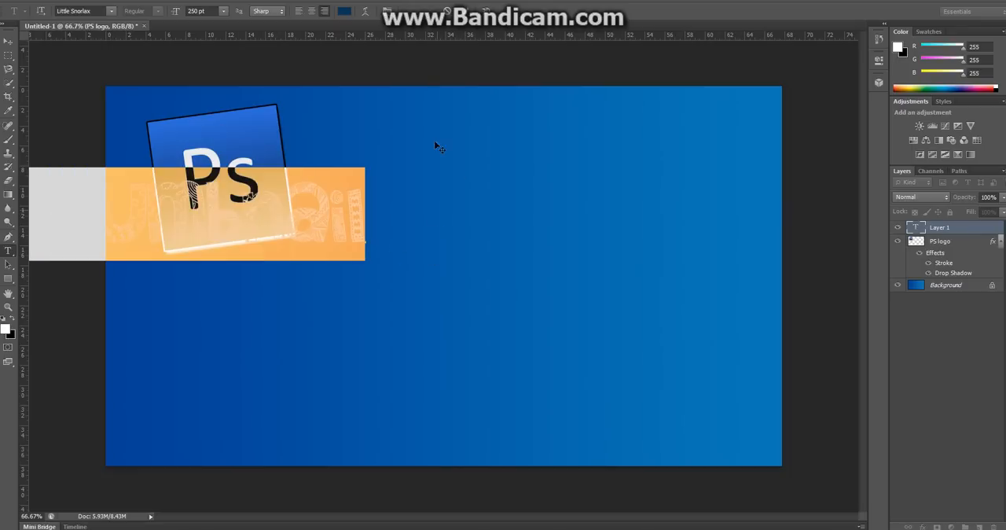
Colour the 'Custom thumbnail' title white (#ffffff) via the text colour swatch
left_click(8, 327)
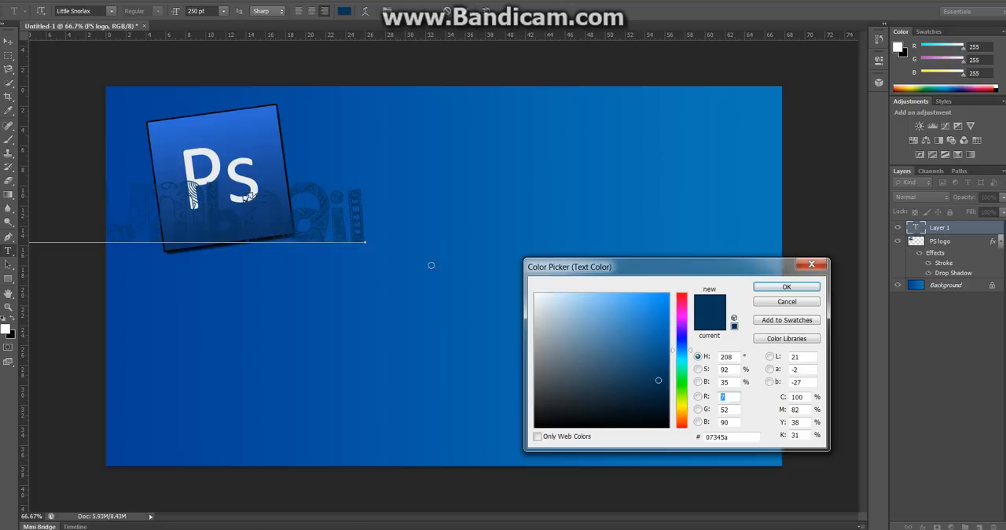
left_click(786, 286)
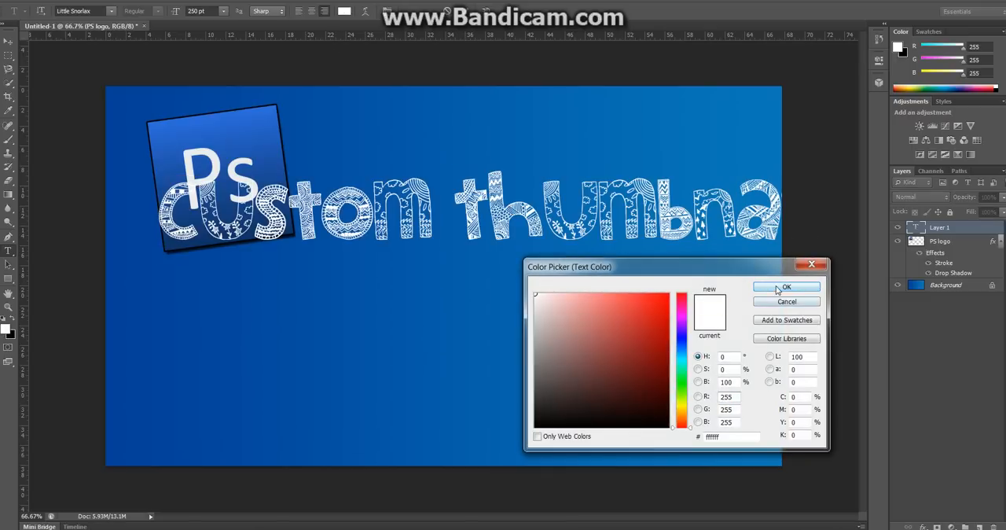
left_click(786, 287)
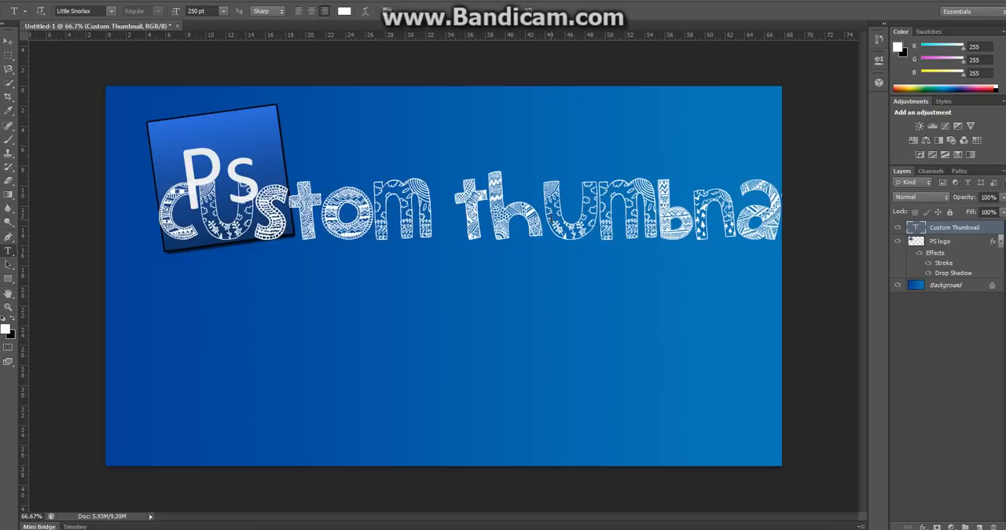
Break the title after 'Custom' and scale the two lines larger in the upper right
key("ctrl+t")
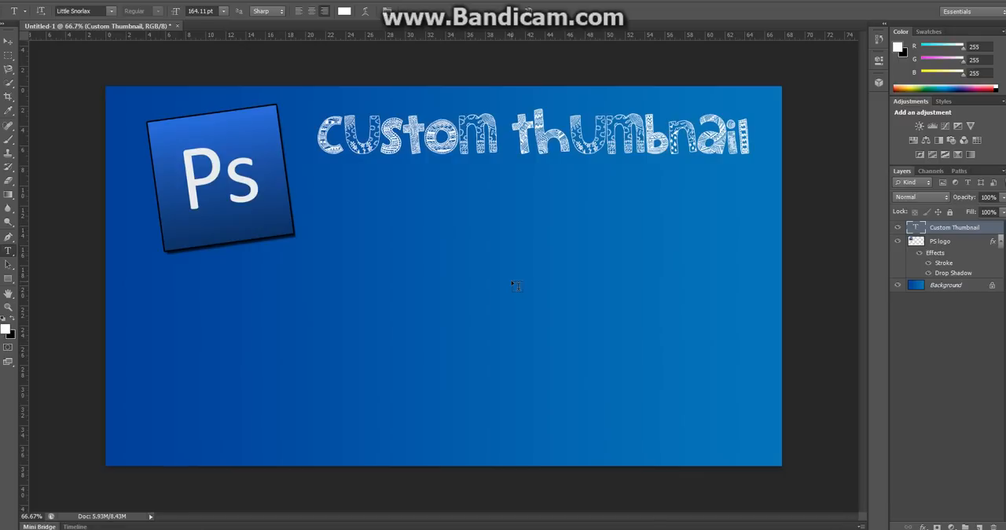
mouse_move(298, 321)
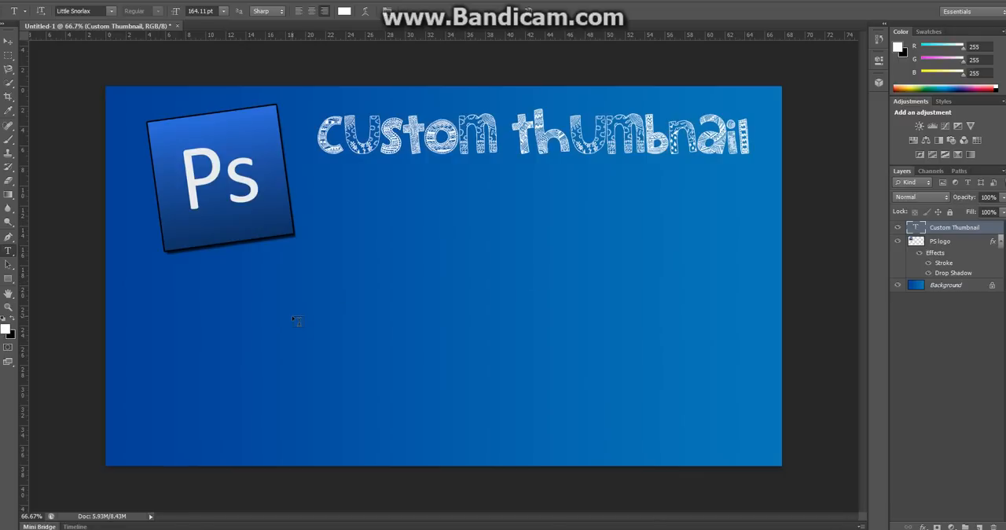
mouse_move(410, 266)
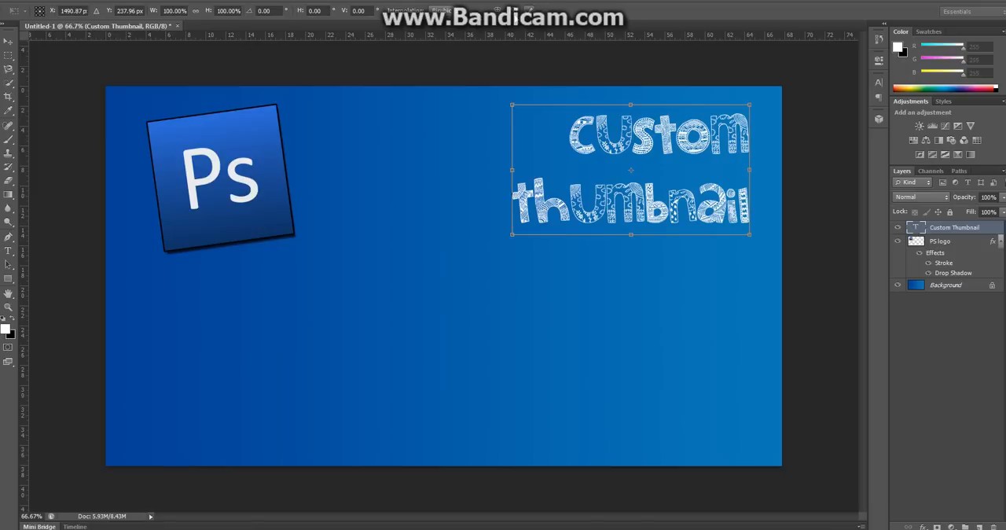
left_click_drag(513, 233, 393, 302)
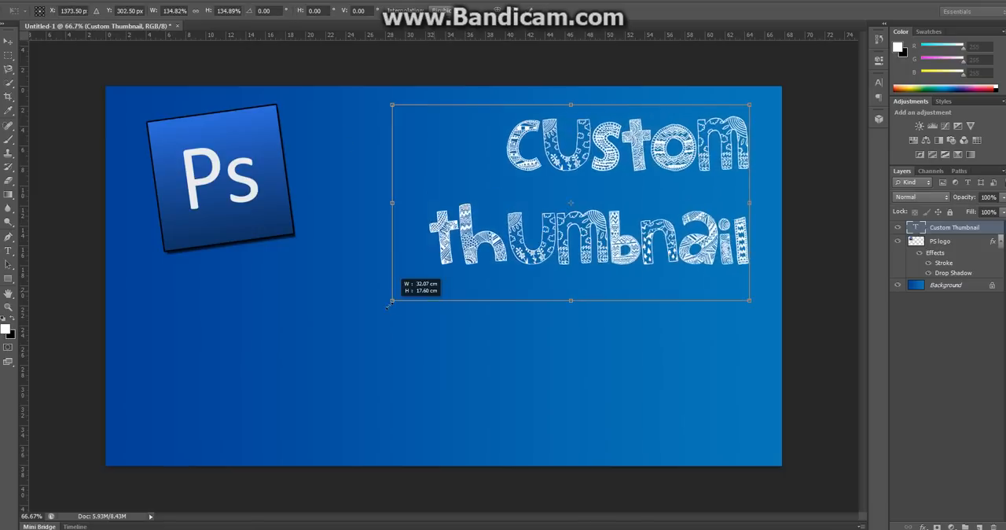
left_click_drag(393, 302, 385, 302)
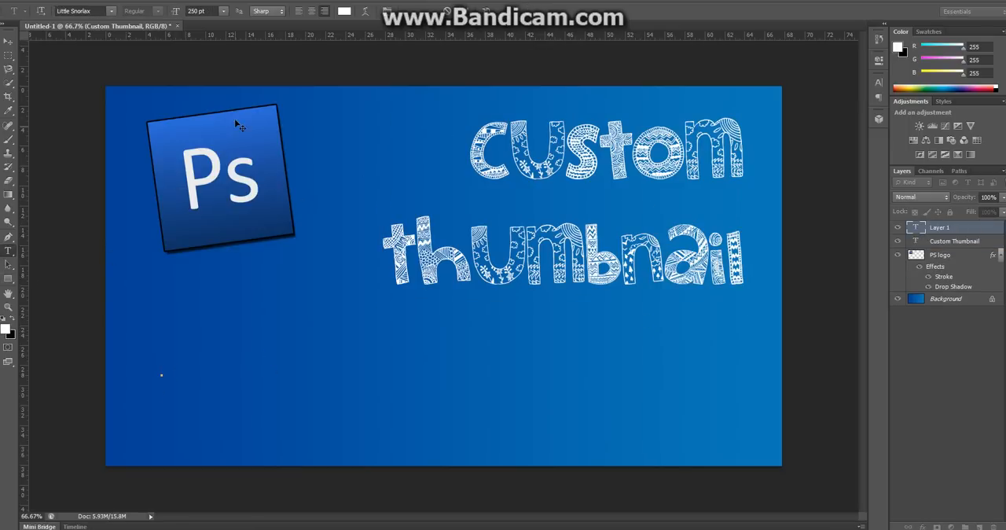
Type 'Without youtube partnership' in Arial at 72 pt along the lower left
left_click(82, 11)
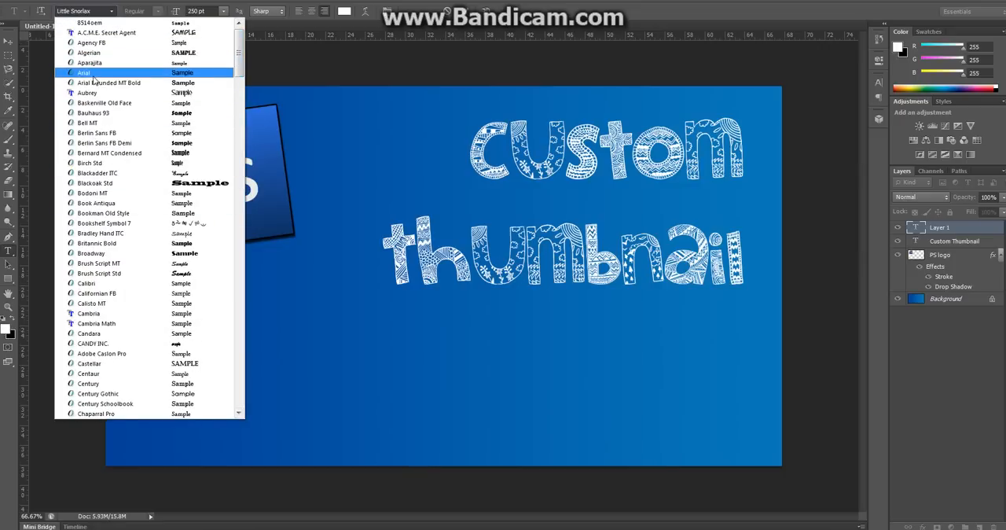
left_click(85, 73)
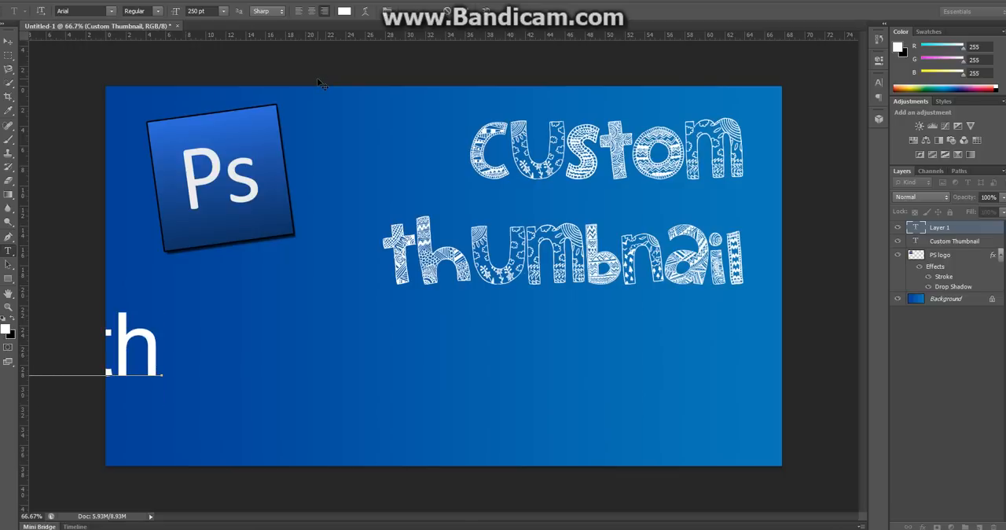
type("ut")
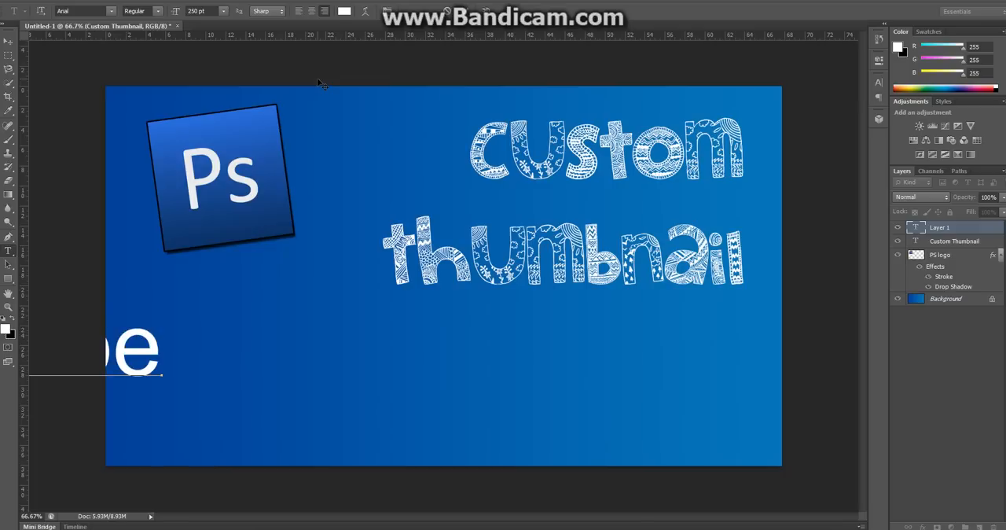
type("r")
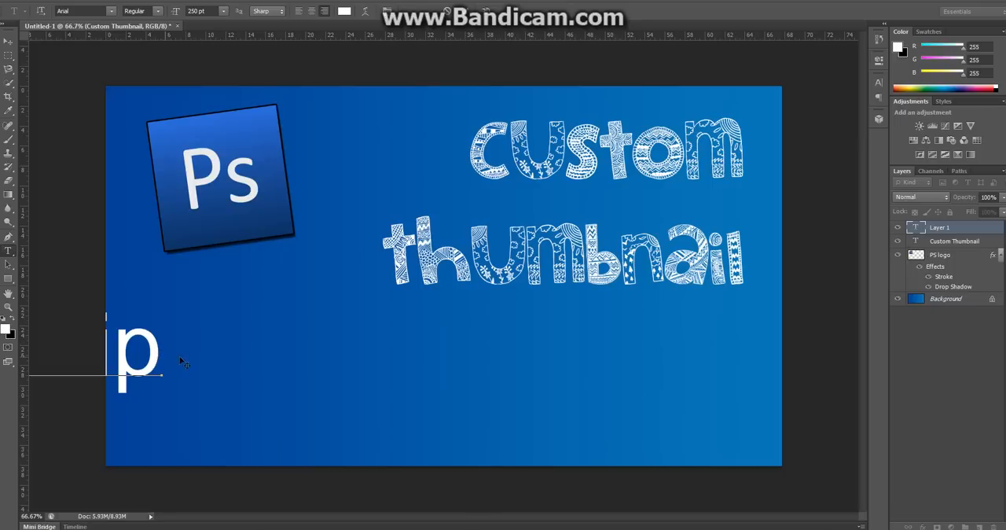
type("artnership")
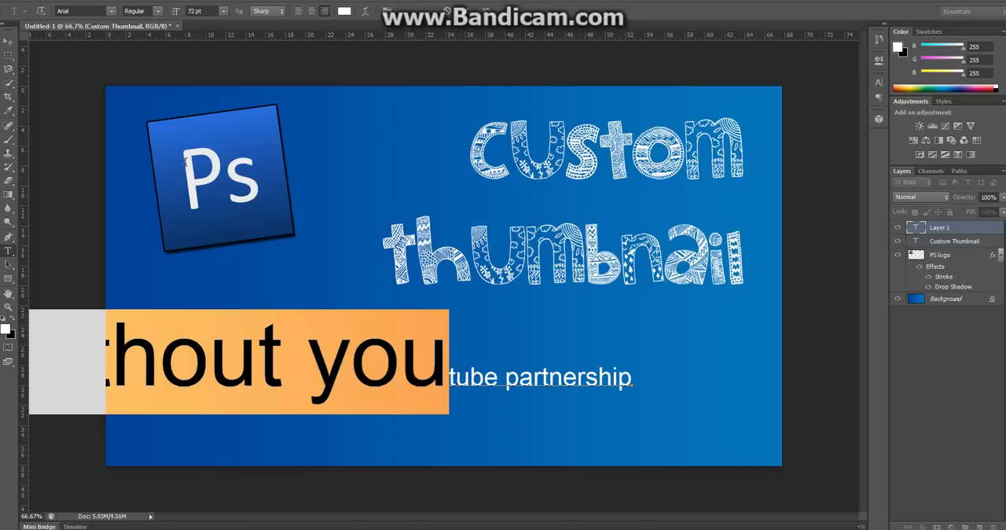
left_click(213, 9)
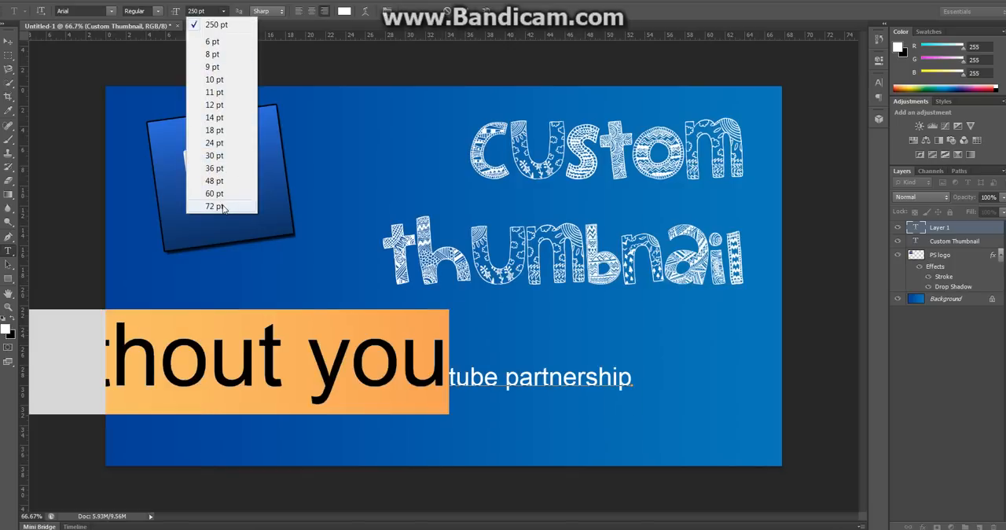
left_click(214, 206)
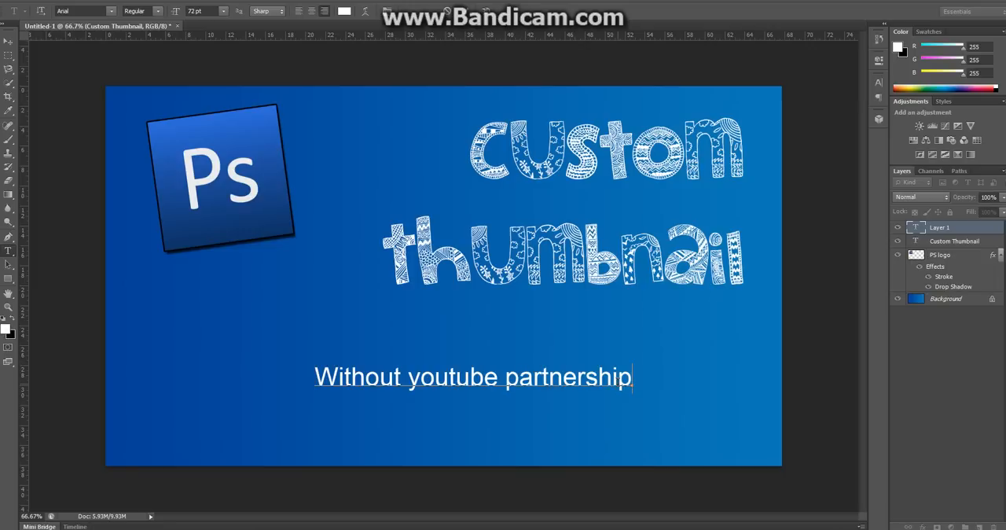
type(".")
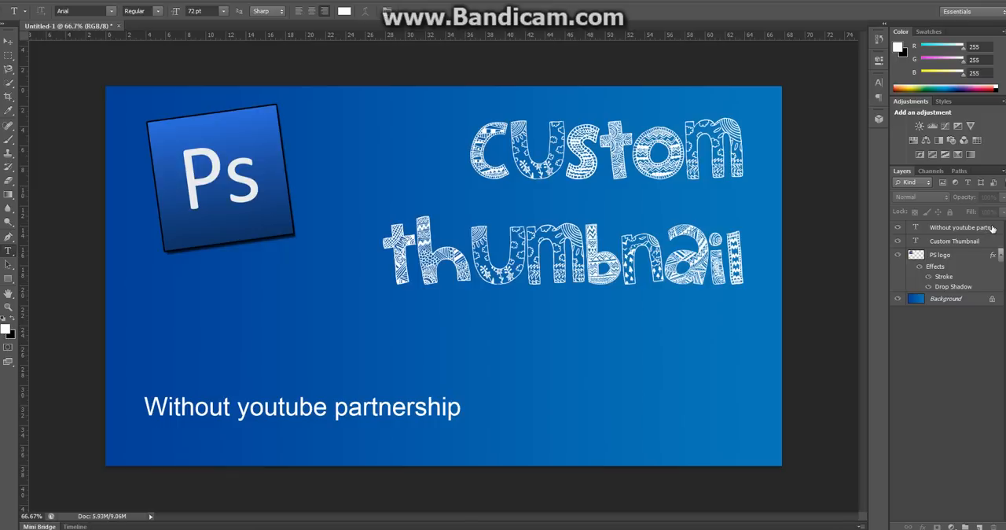
Apply a black Stroke layer style to the subtitle and scale it up
double_click(958, 226)
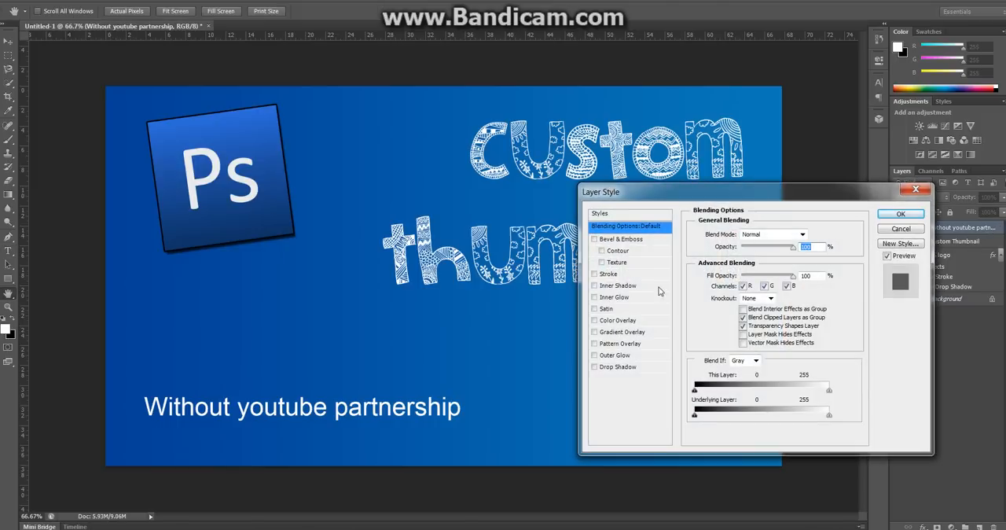
left_click(610, 273)
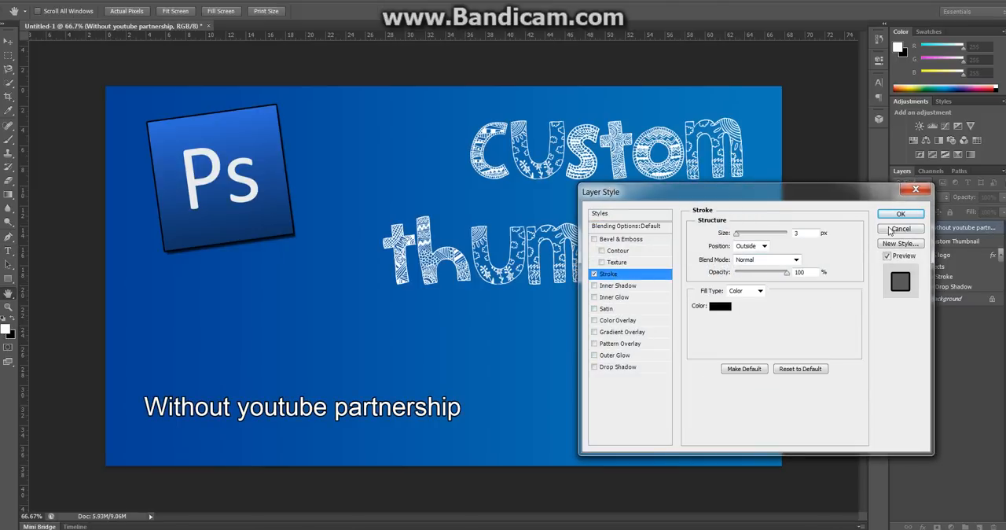
left_click(901, 214)
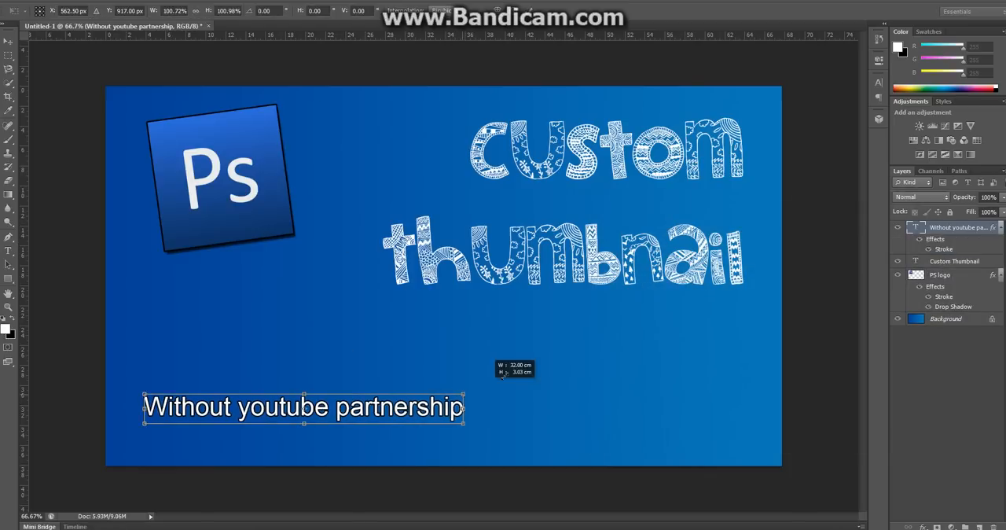
left_click_drag(465, 423, 576, 425)
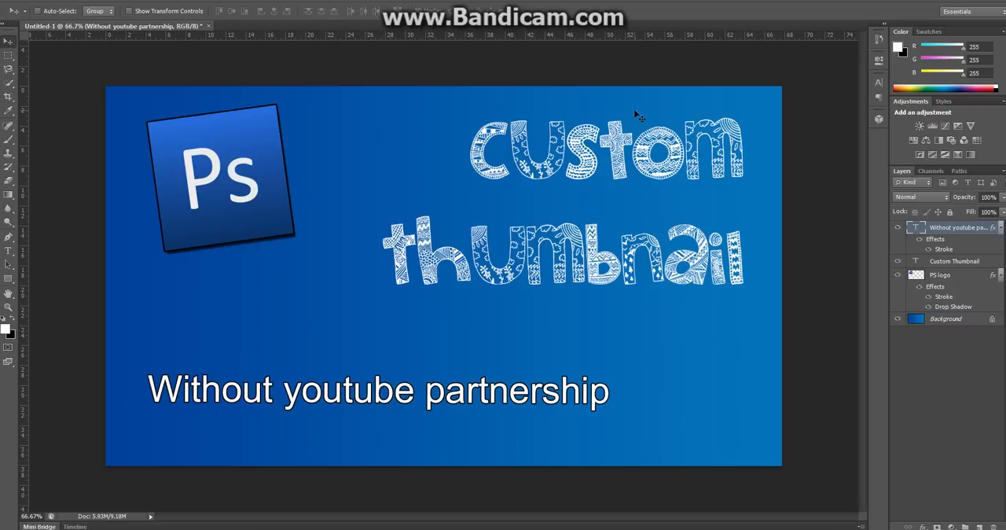
mouse_move(637, 114)
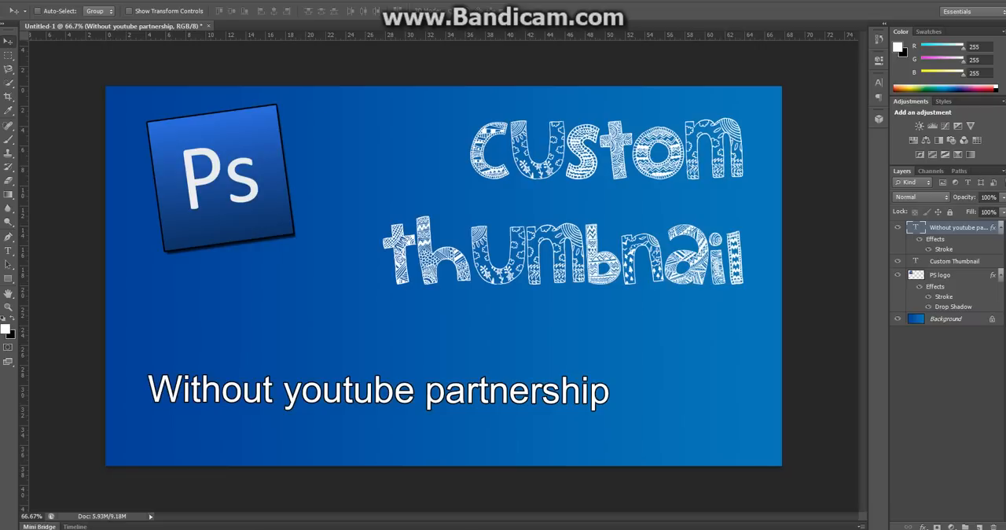
Save the thumbnail as a JPEG in the Photo's folder via Save As
left_click(13, 9)
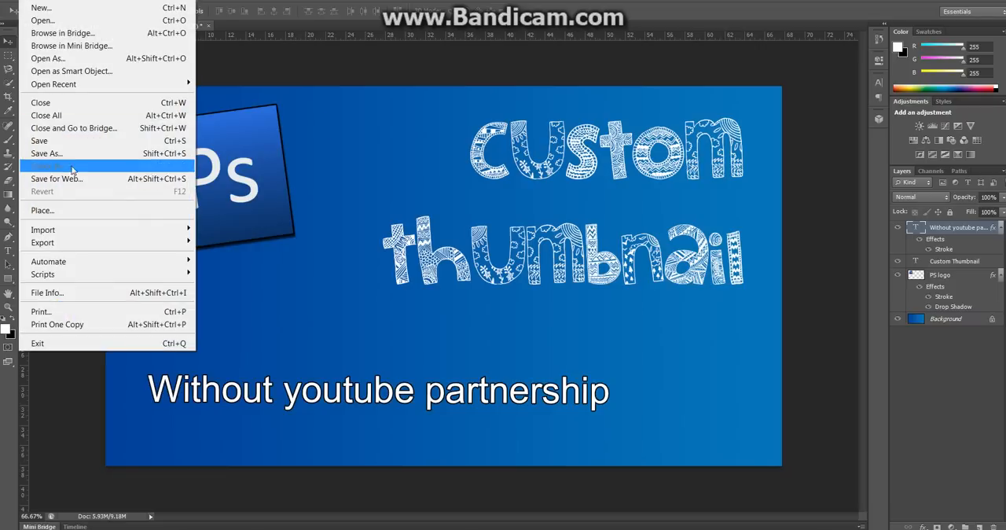
left_click(46, 154)
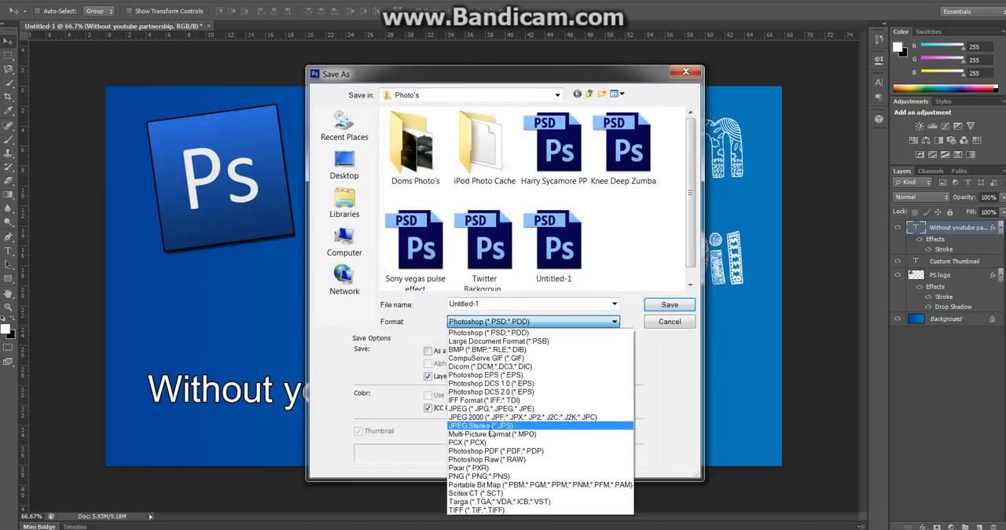
left_click(486, 409)
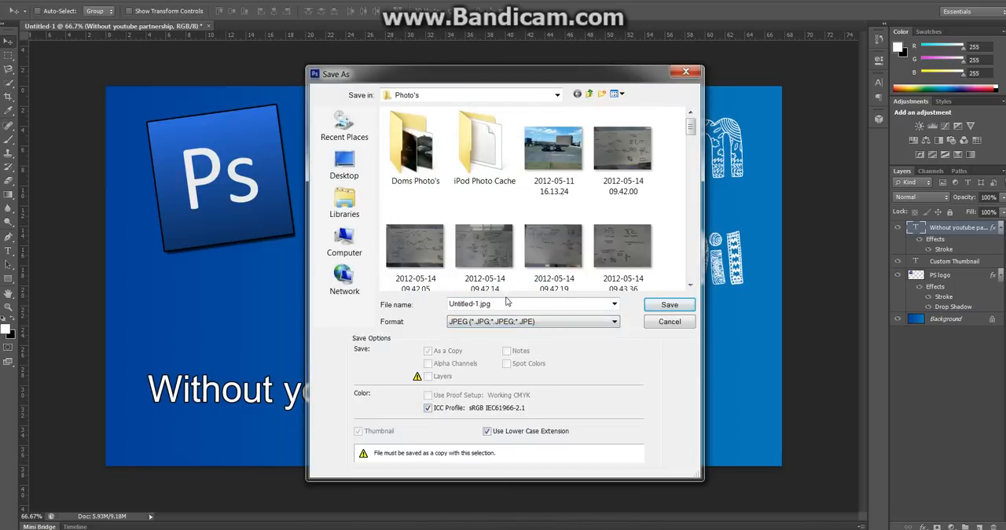
left_click(670, 305)
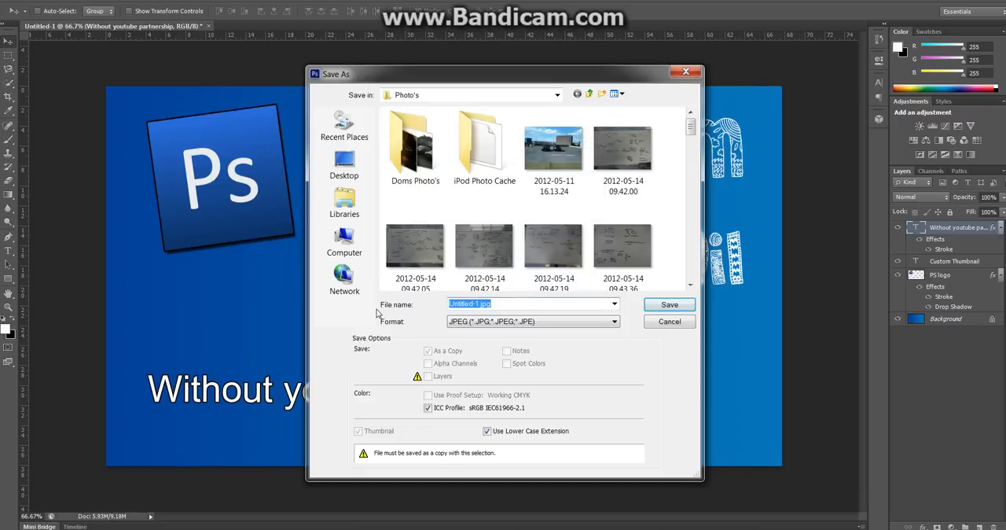
left_click(669, 305)
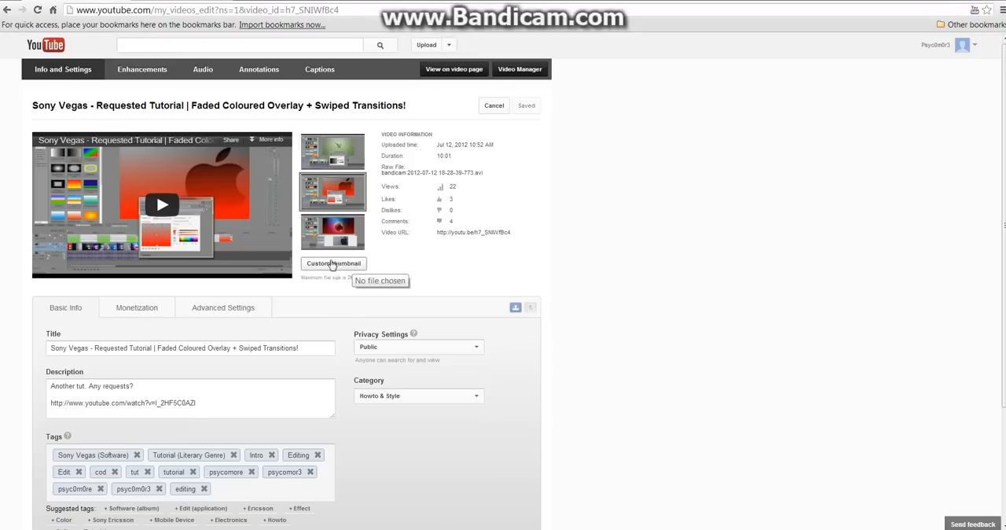
Choose the saved blue thumbnail JPEG from the Photo's folder as the video's custom thumbnail
left_click(333, 264)
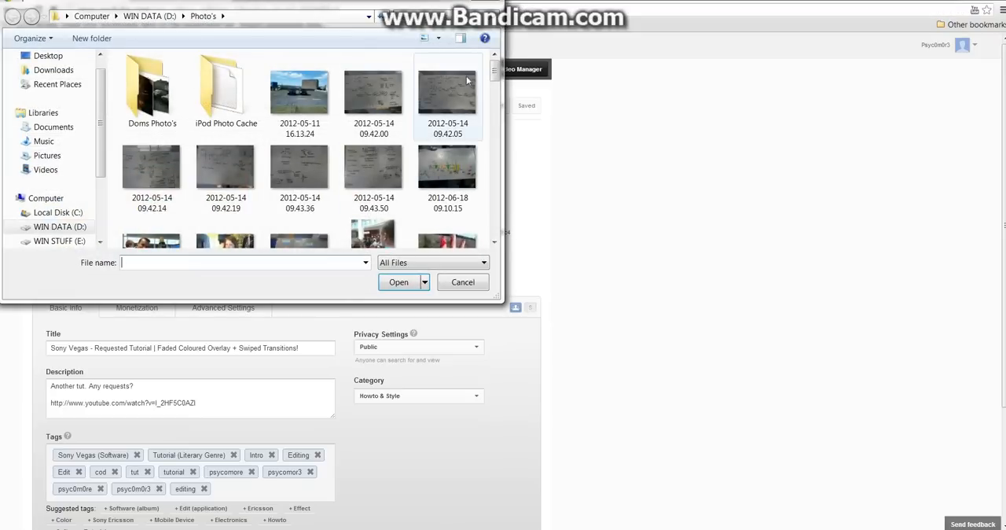
scroll("down", 3)
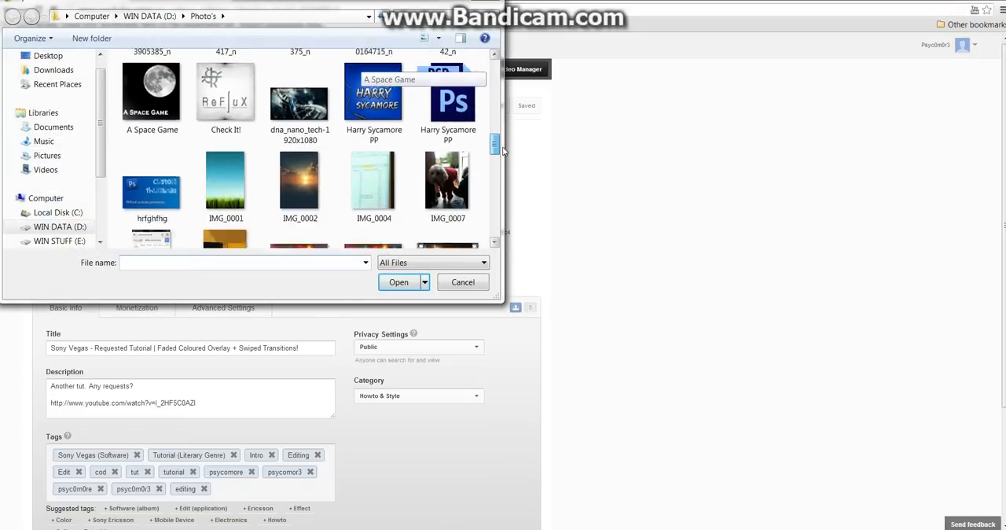
left_click(151, 141)
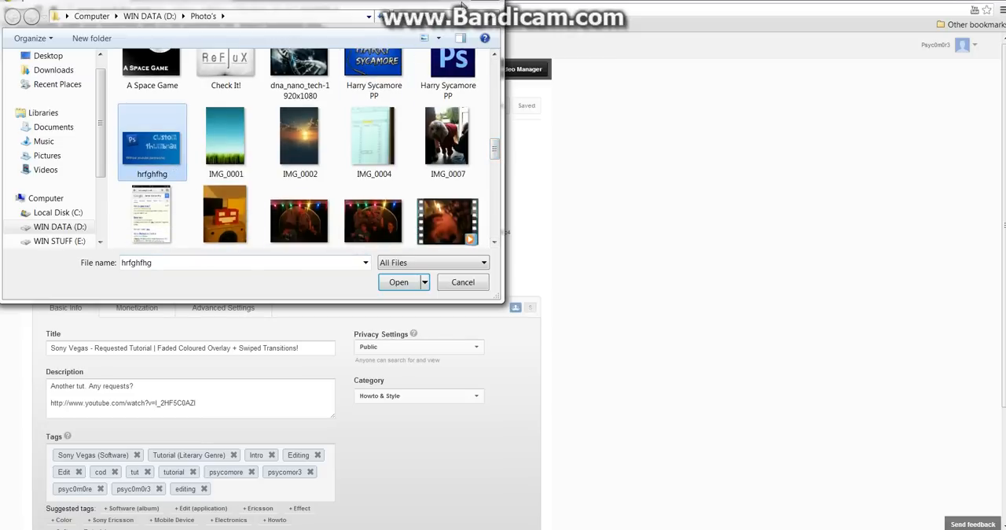